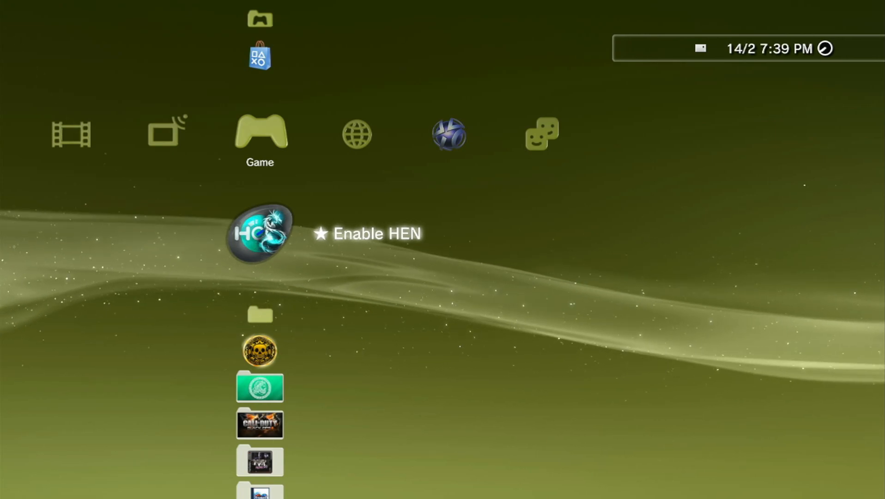
Show the drives under This PC and bring up the PS3 USB (F:) drive's options.
scroll(down, 3)
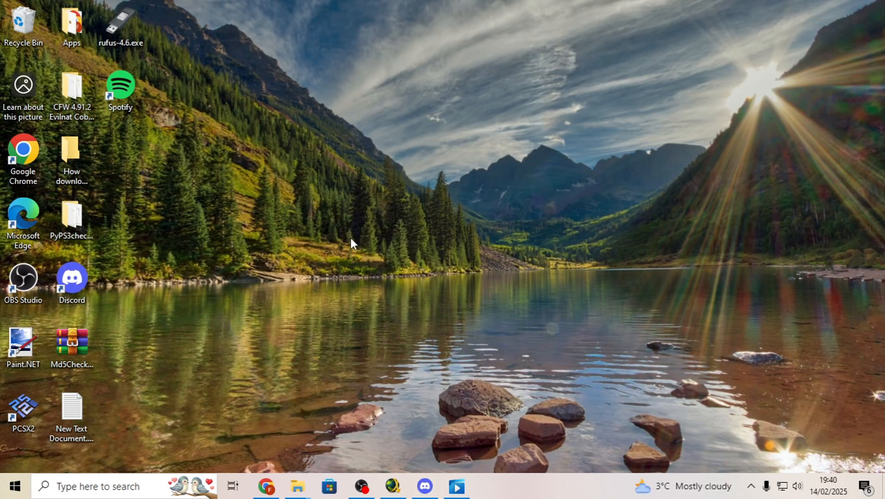
click(297, 485)
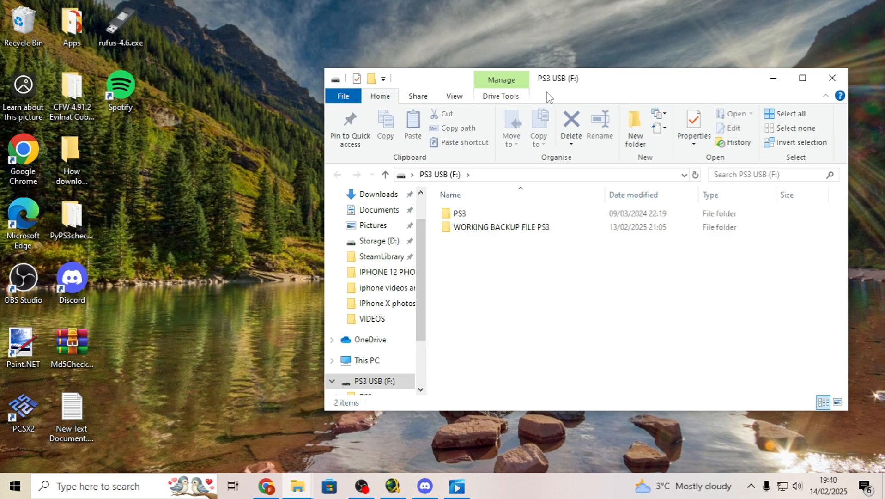
click(366, 359)
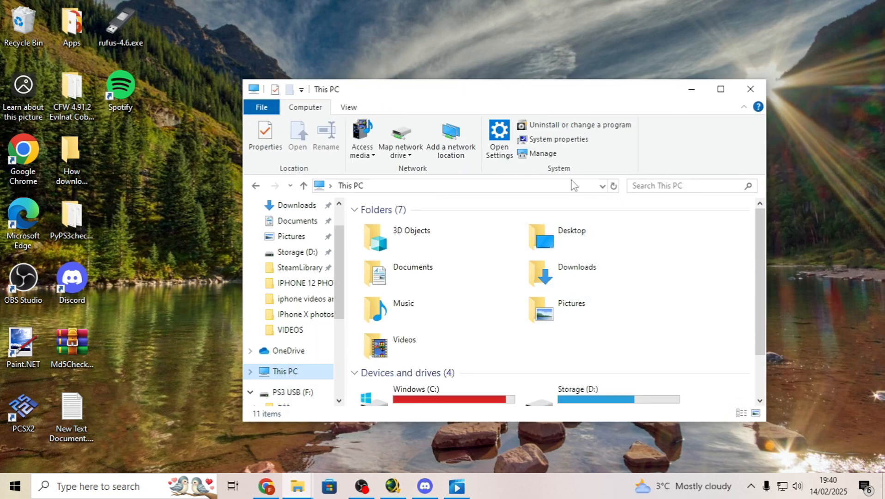
right_click(644, 242)
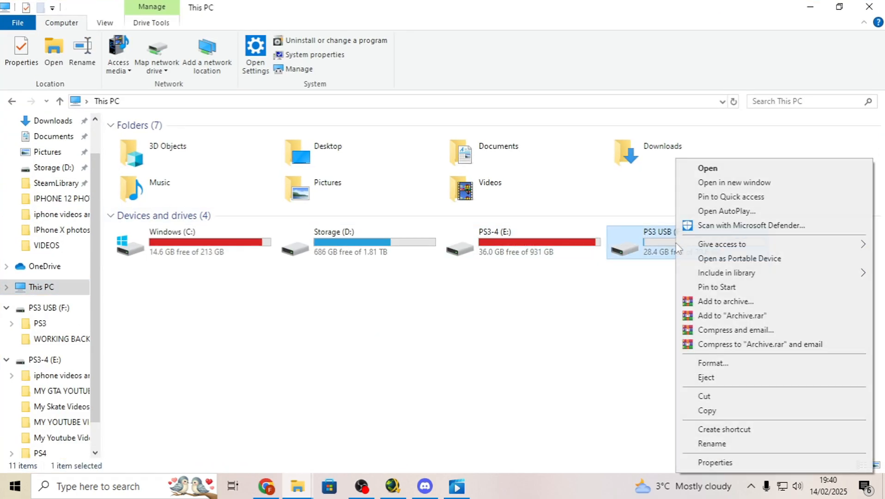
click(714, 462)
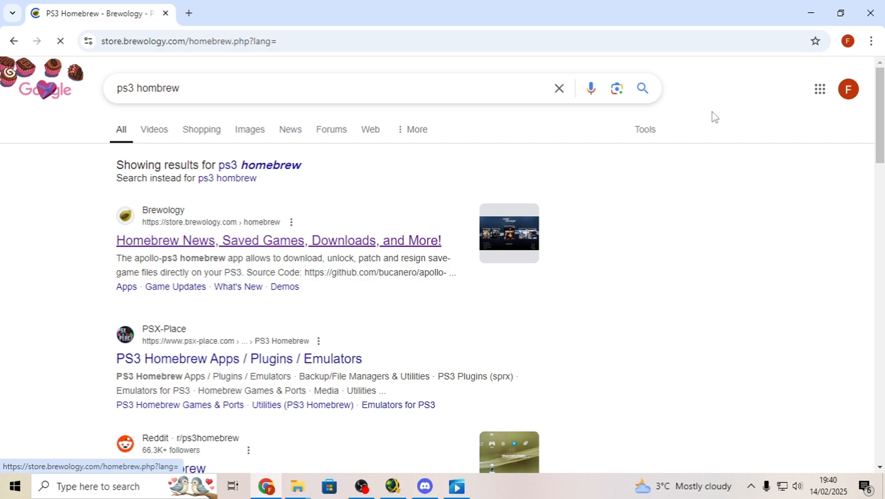
Go from the Brewology search result to Brewology's multiMAN page.
click(278, 240)
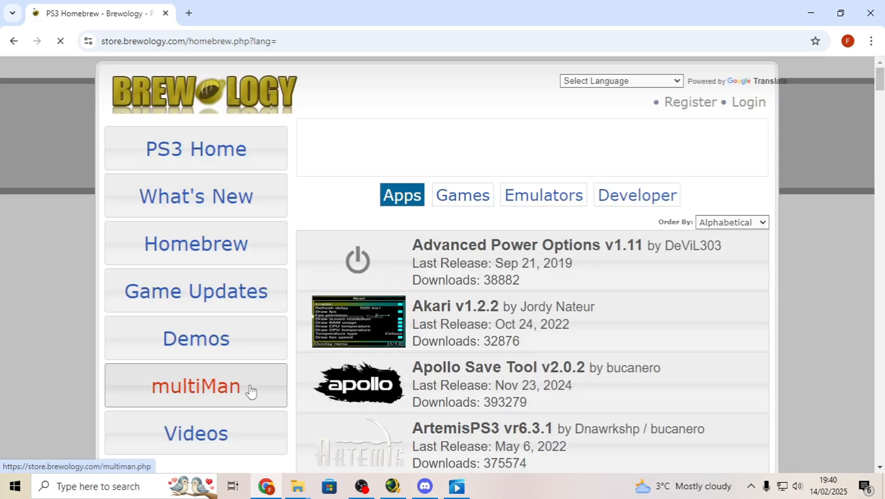
click(195, 385)
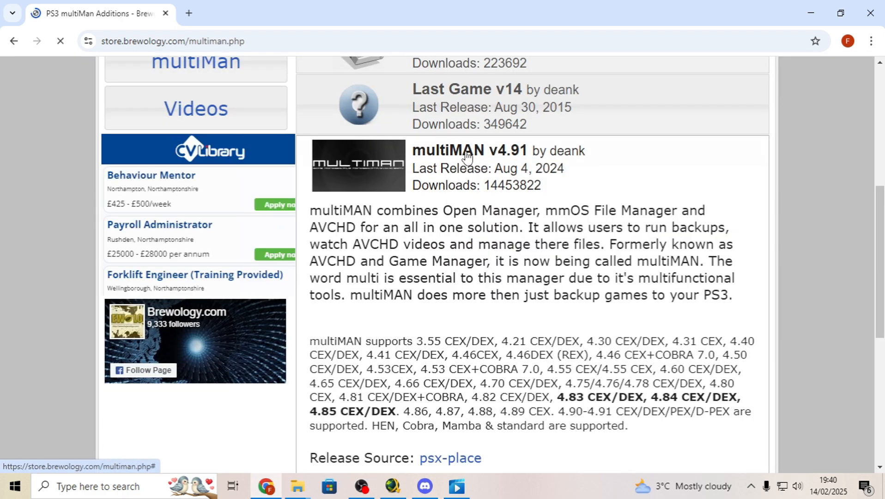
Download the multiMAN (BASE) v04.85.01 package from the Files table.
scroll(down, 3)
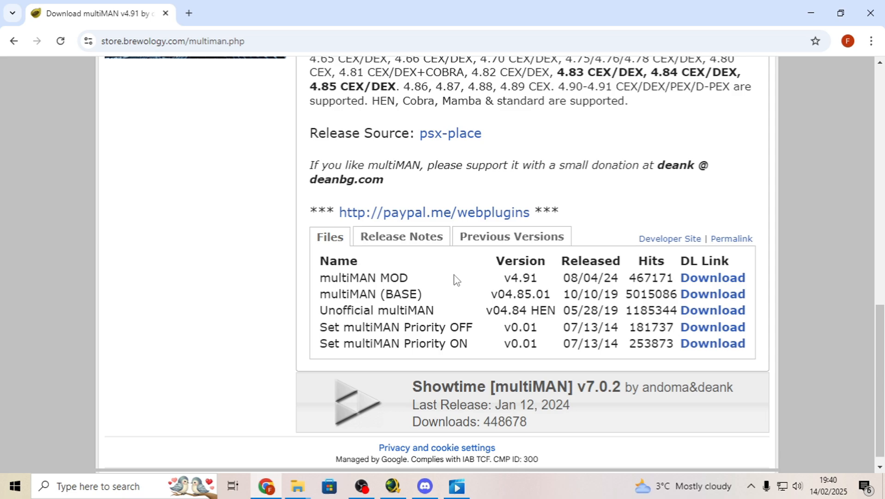
mouse_move(712, 343)
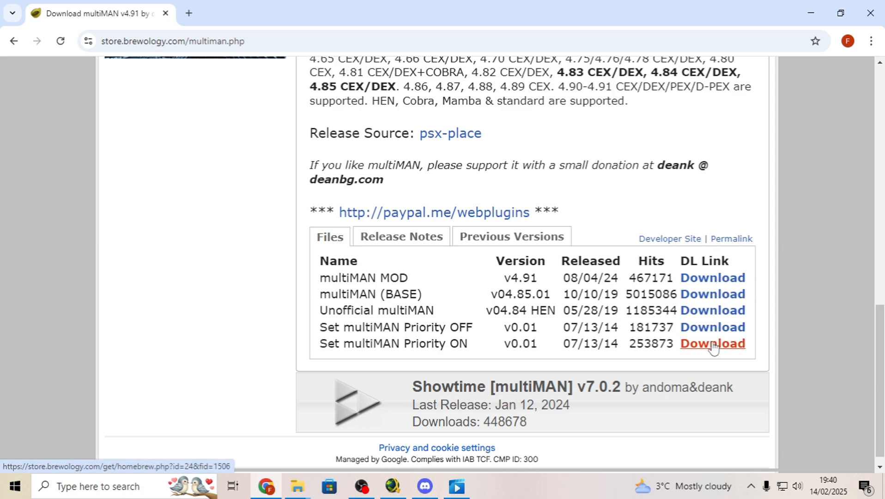
mouse_move(319, 316)
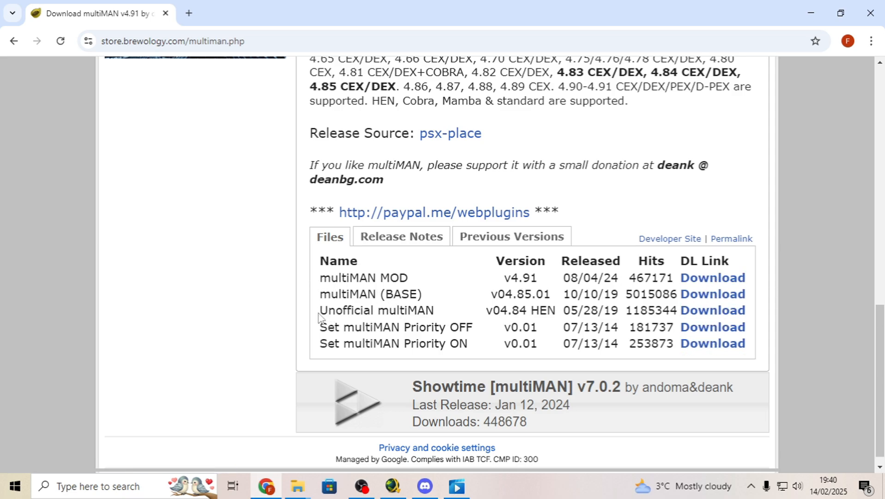
double_click(542, 310)
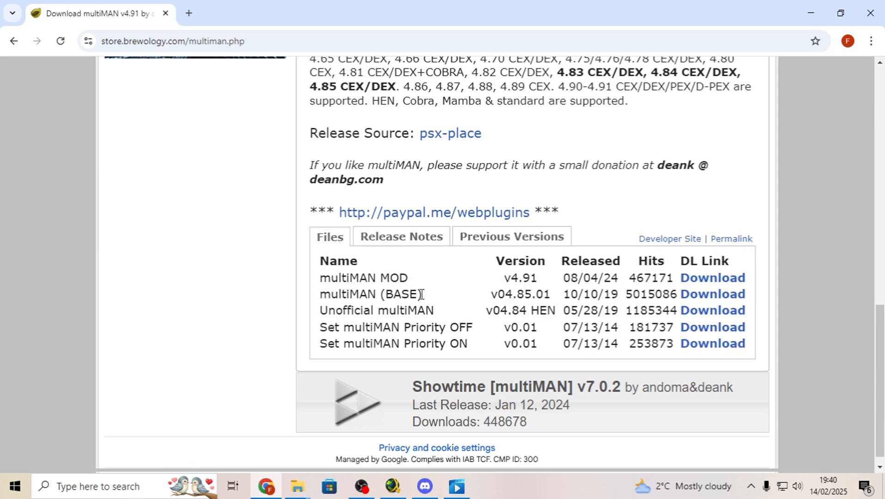
mouse_move(477, 303)
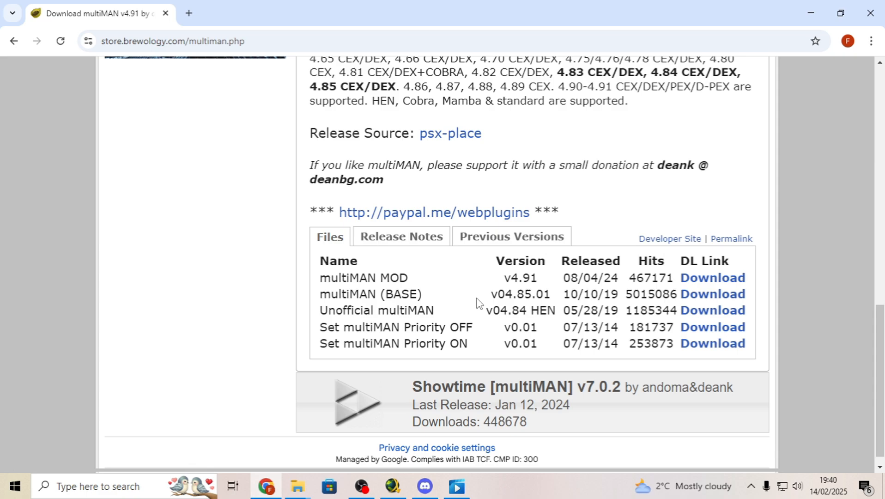
double_click(367, 294)
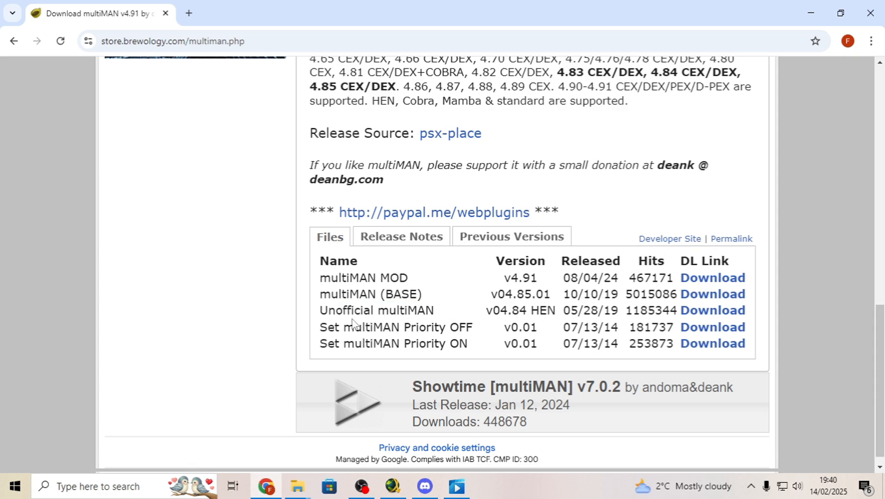
mouse_move(712, 293)
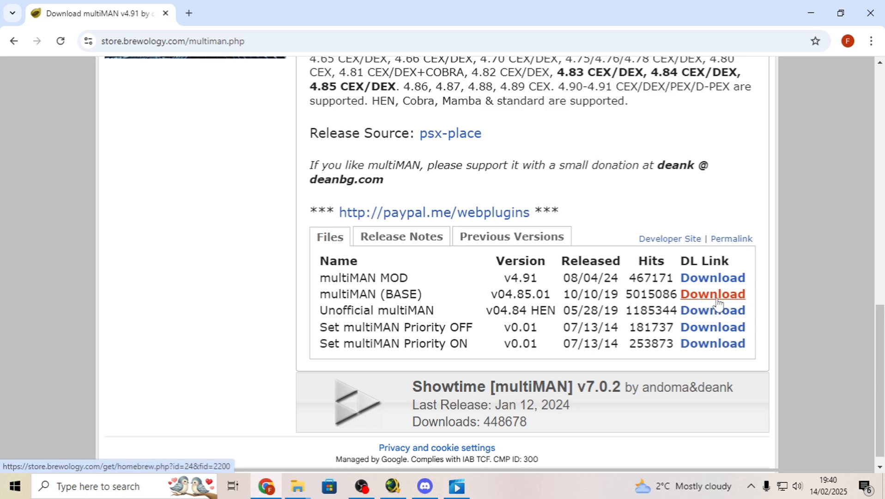
click(509, 236)
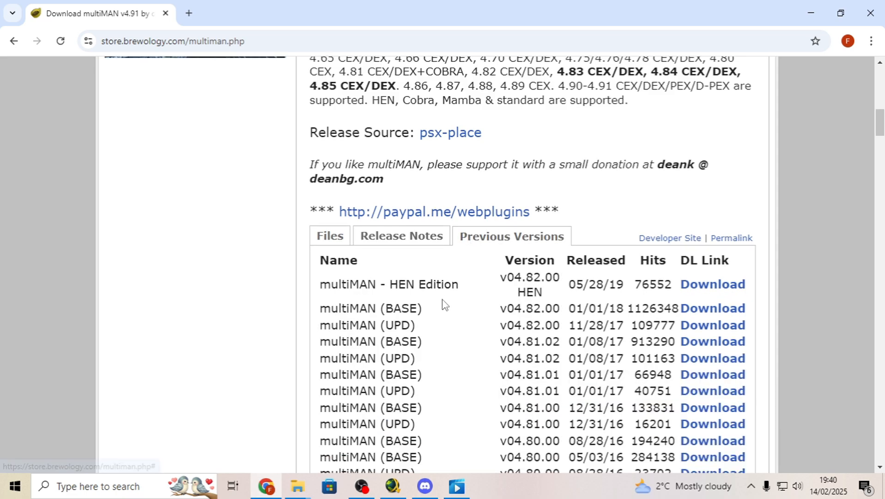
scroll(down, 3)
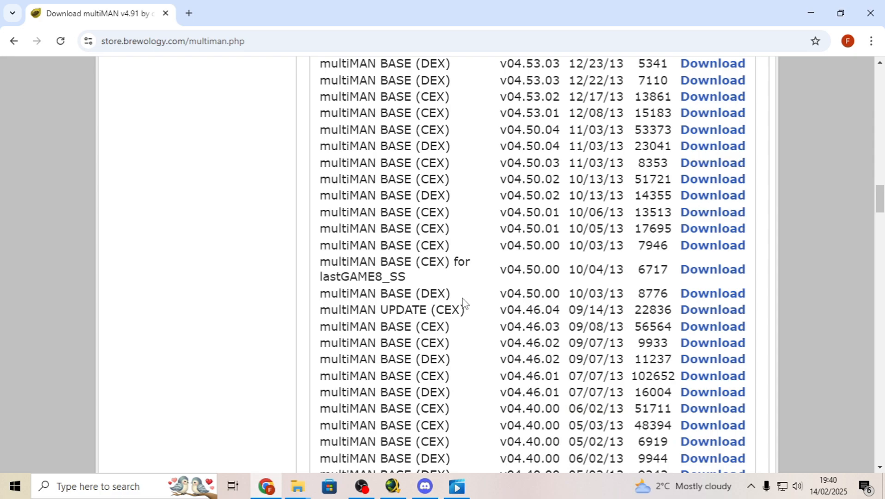
scroll(down, 3)
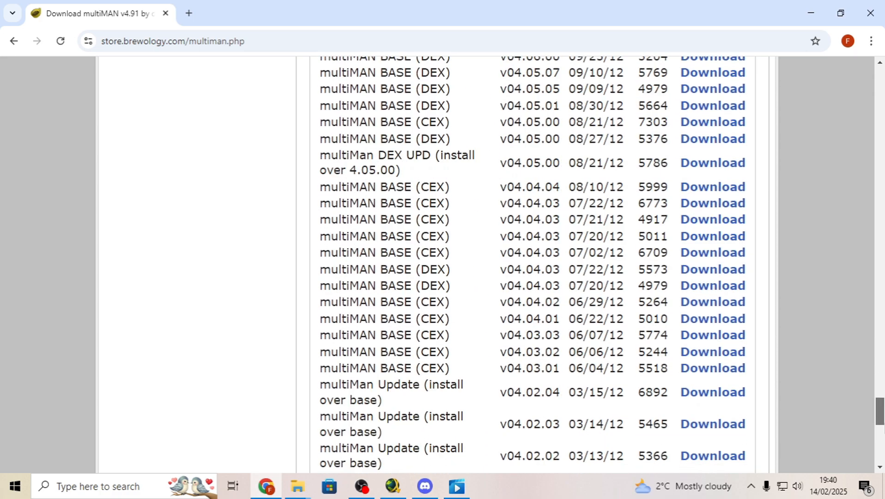
scroll(up, 3)
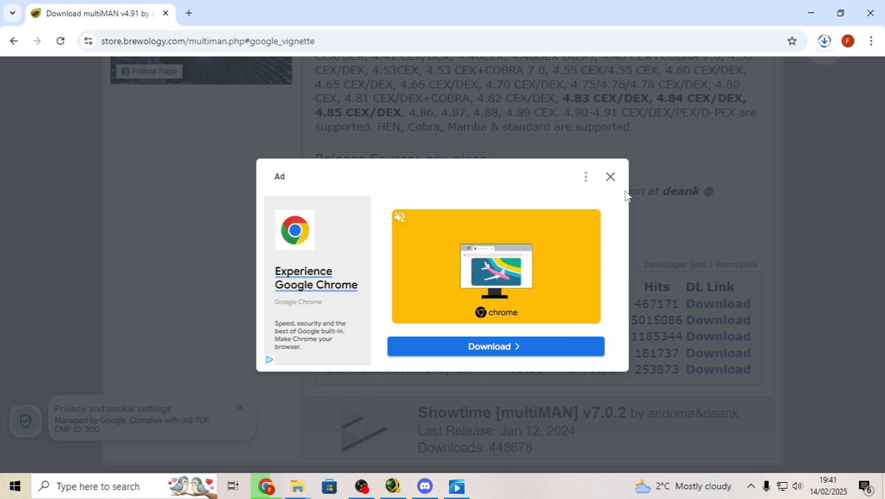
Dismiss the ad and scroll Brewology's Homebrew list down to webMAN MOD v1.47.47n.
click(824, 40)
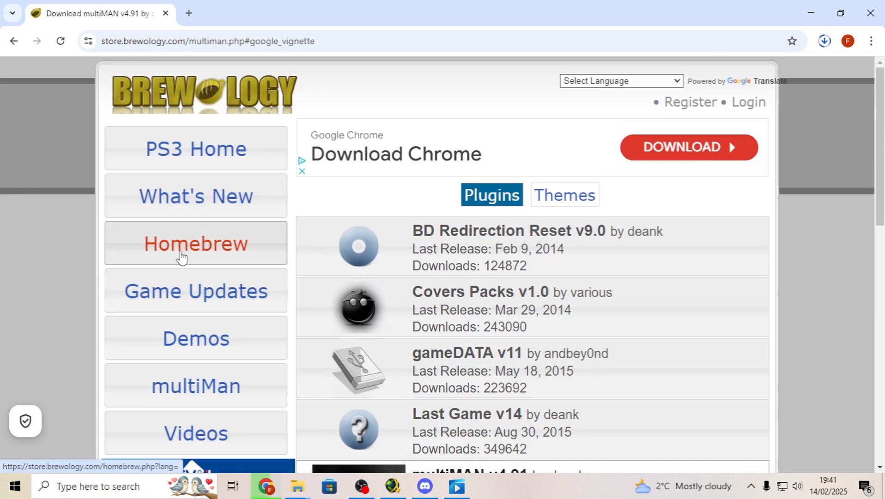
click(195, 243)
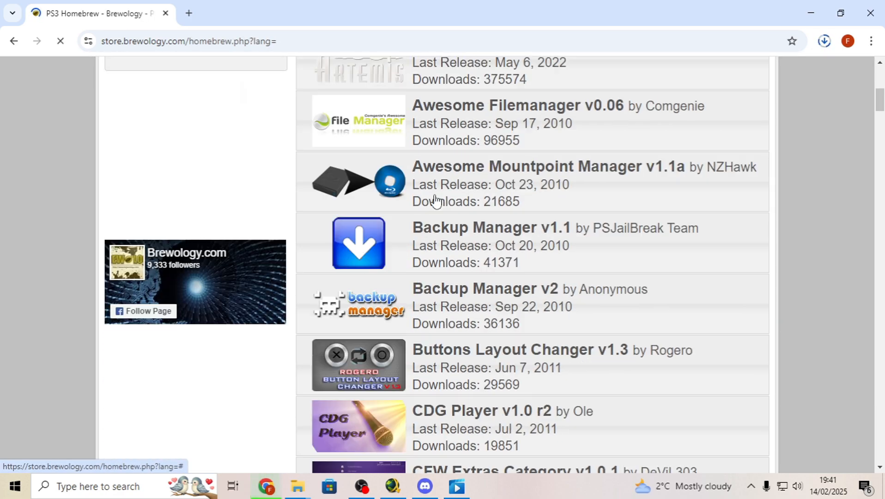
scroll(down, 3)
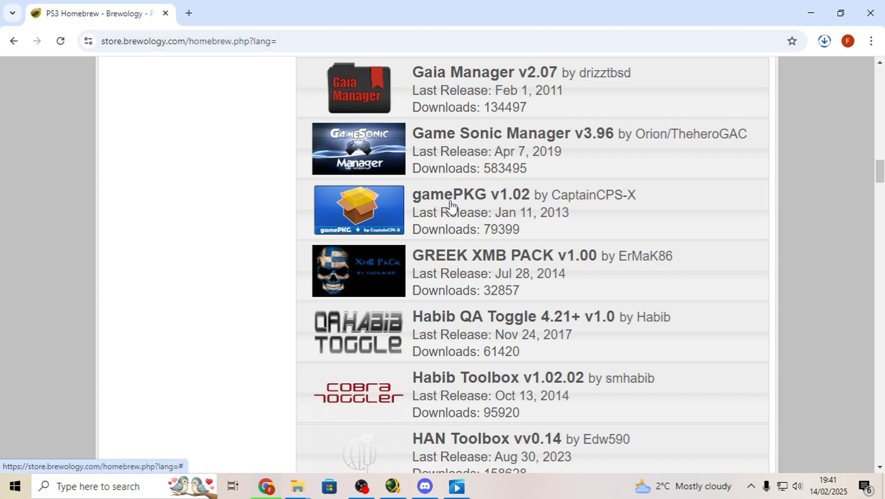
scroll(down, 3)
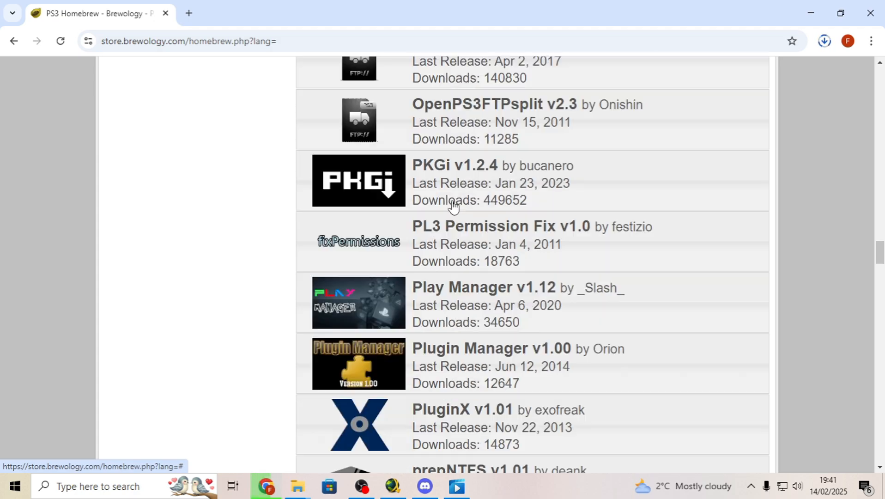
scroll(down, 3)
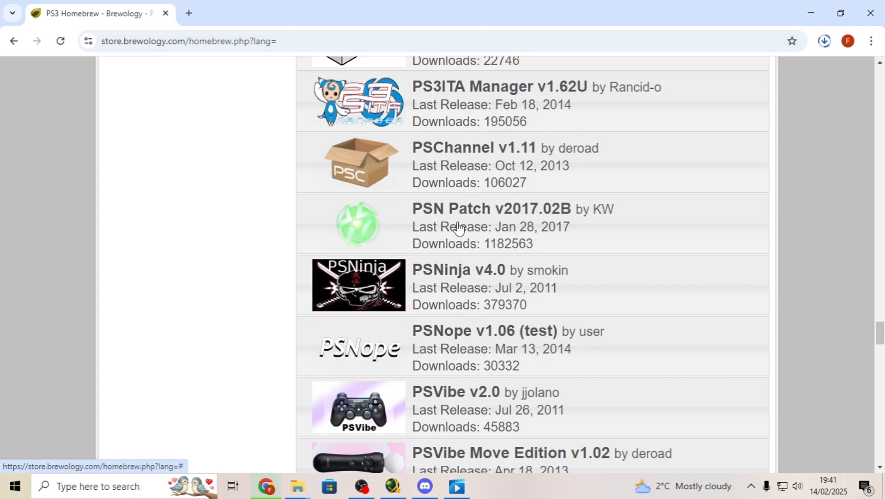
scroll(down, 3)
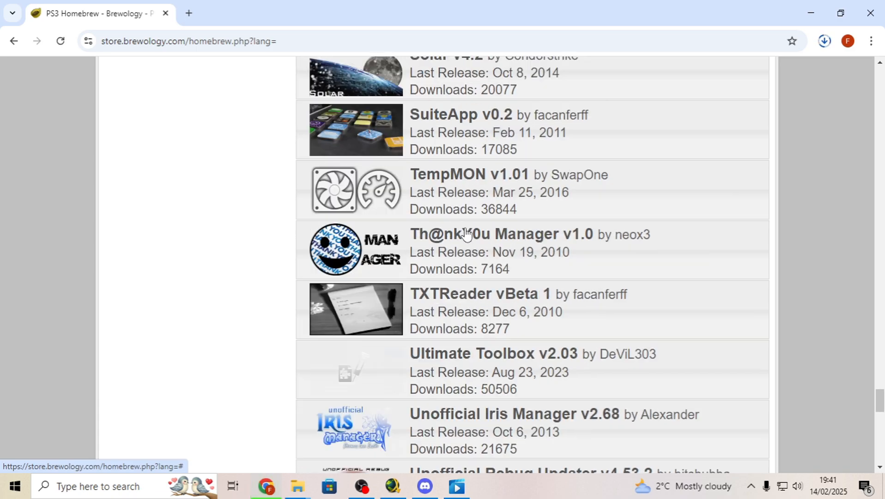
scroll(down, 3)
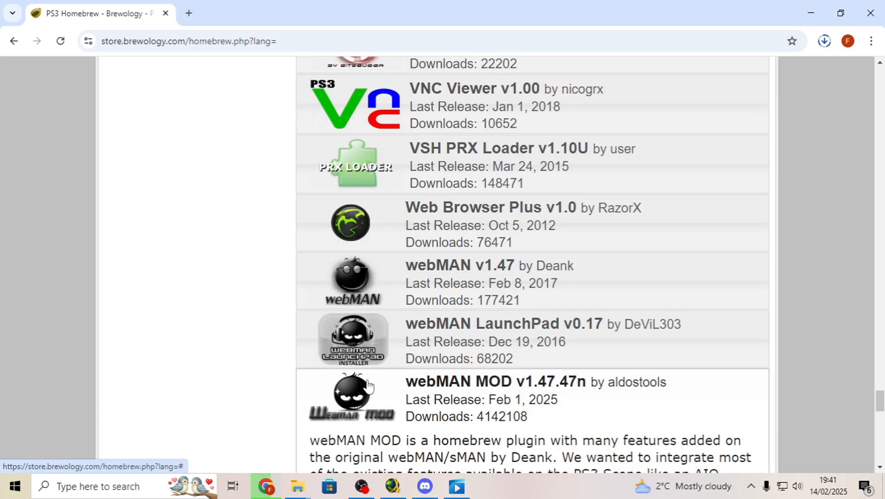
Get the webMAN MOD v1.47.47n package from its Previous Versions and Files lists.
click(494, 381)
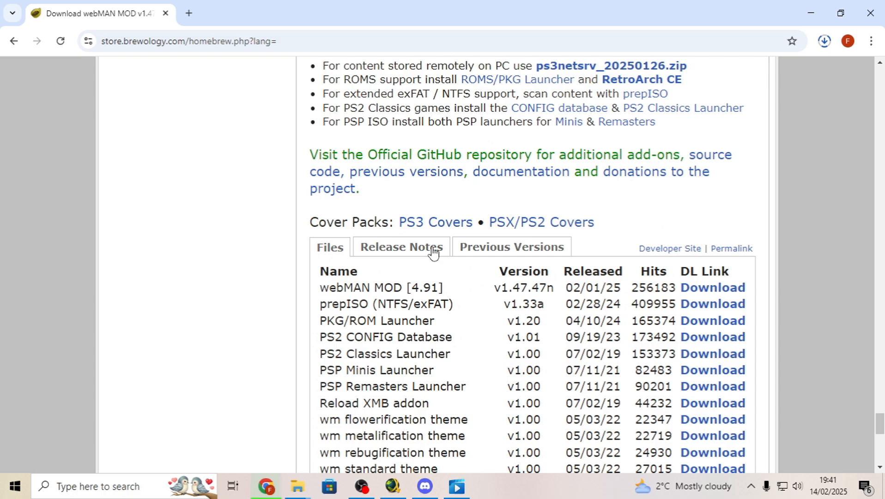
click(509, 246)
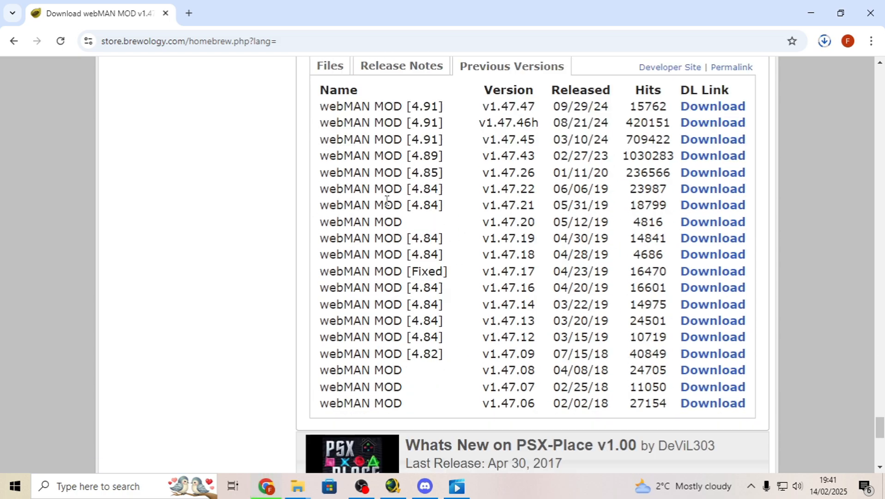
scroll(up, 3)
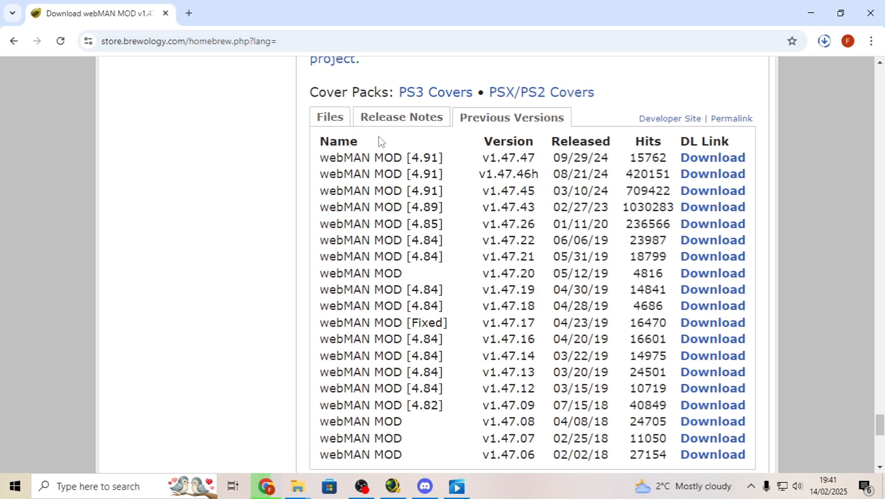
click(330, 117)
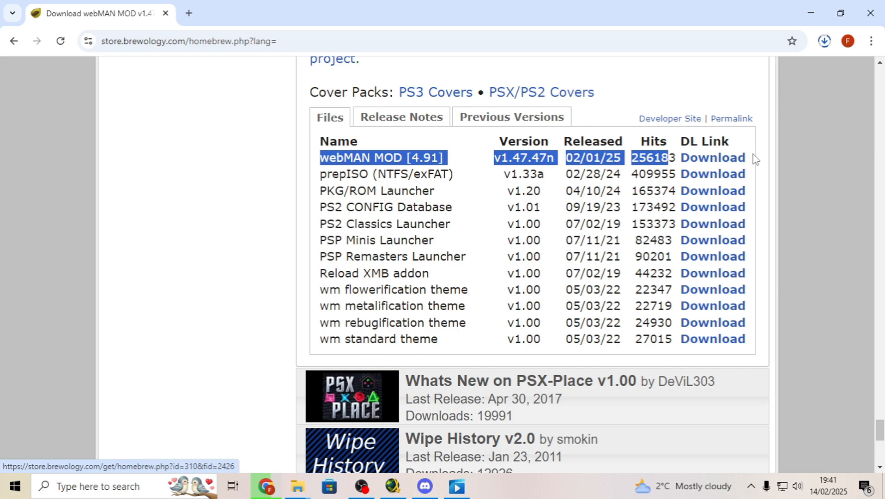
Confirm both packages finished in Chrome's download history, then minimize Chrome.
scroll(up, 3)
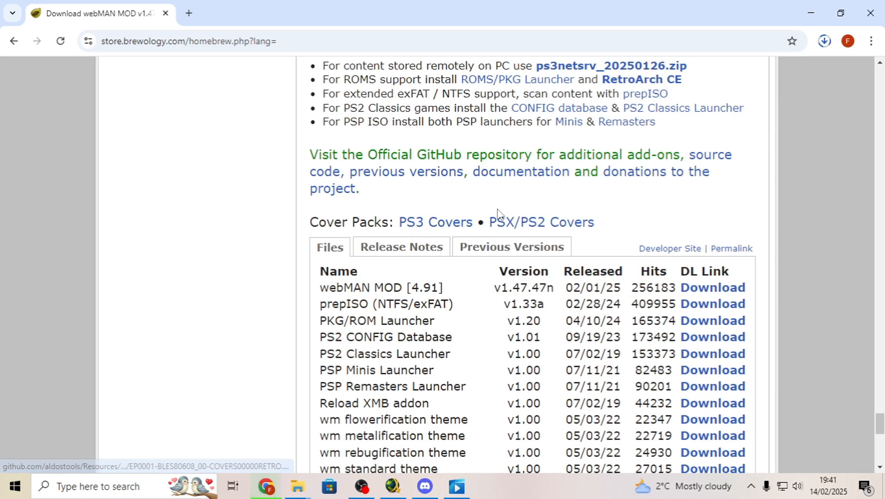
click(824, 41)
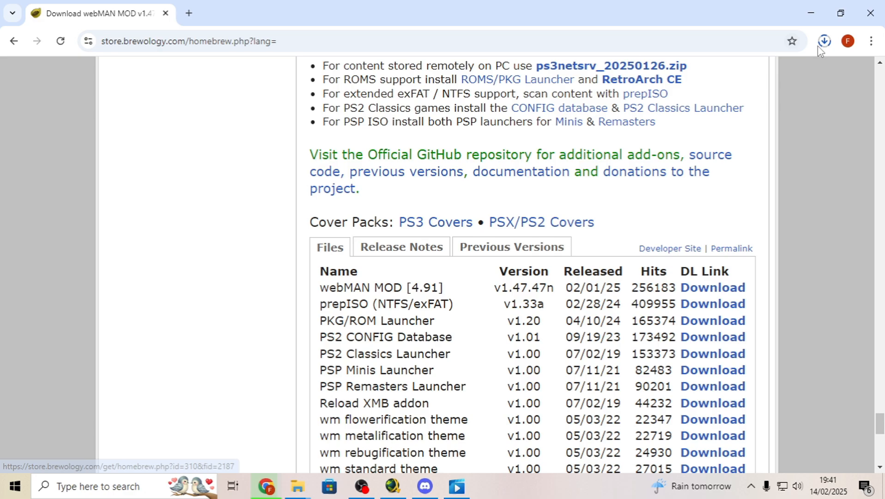
click(823, 40)
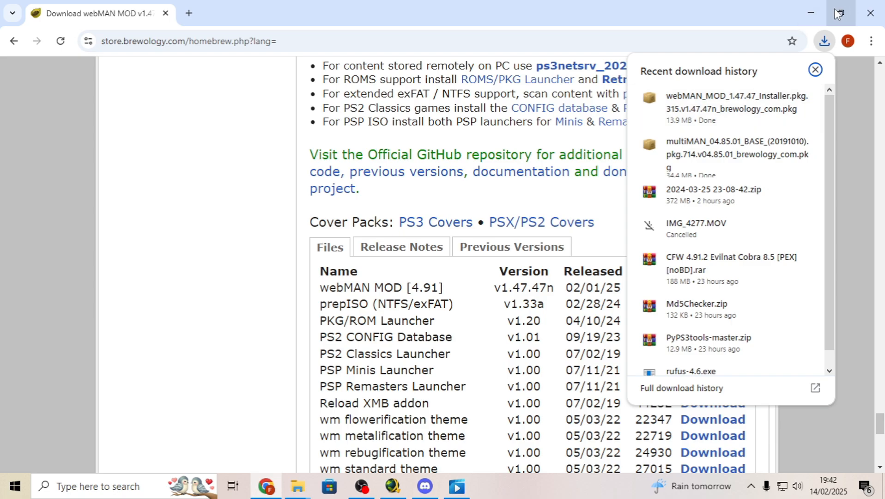
click(810, 13)
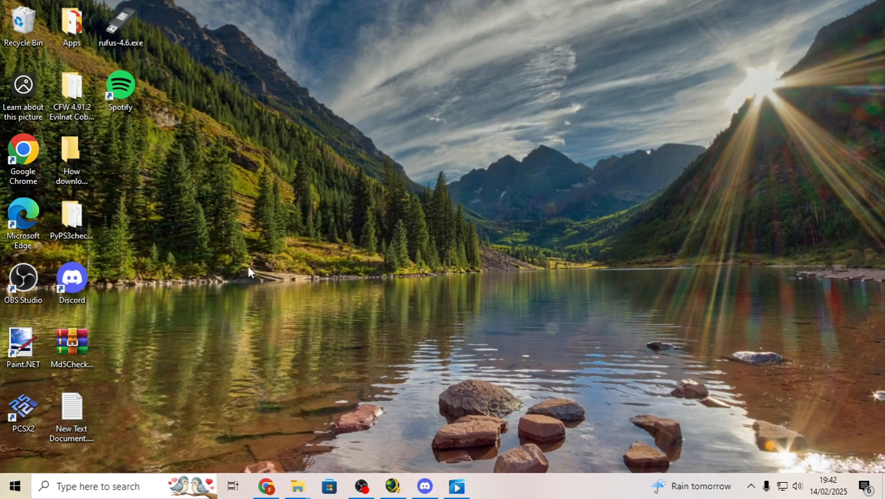
Move the webMAN MOD and multiMAN .pkg files from Downloads onto the desktop.
double_click(71, 155)
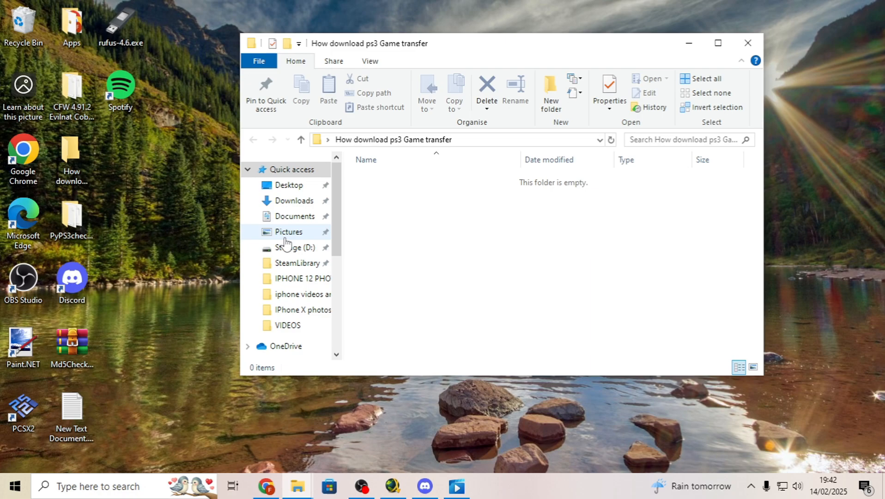
click(297, 200)
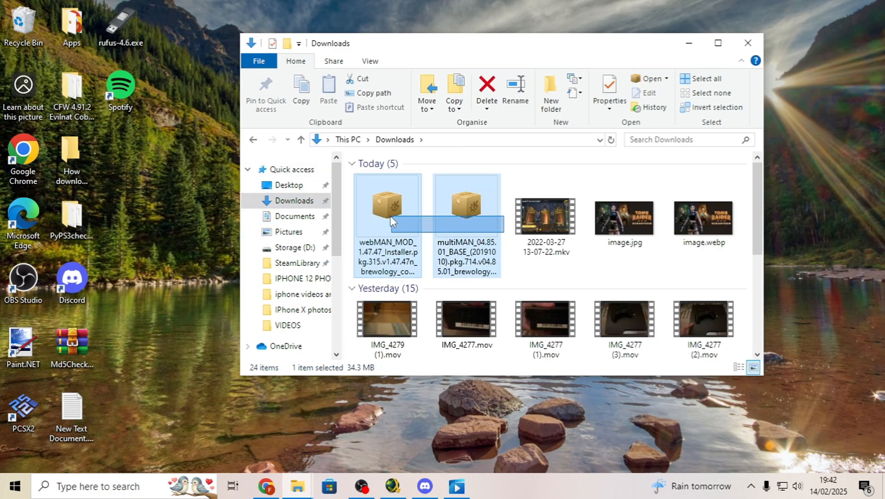
drag(387, 203, 217, 226)
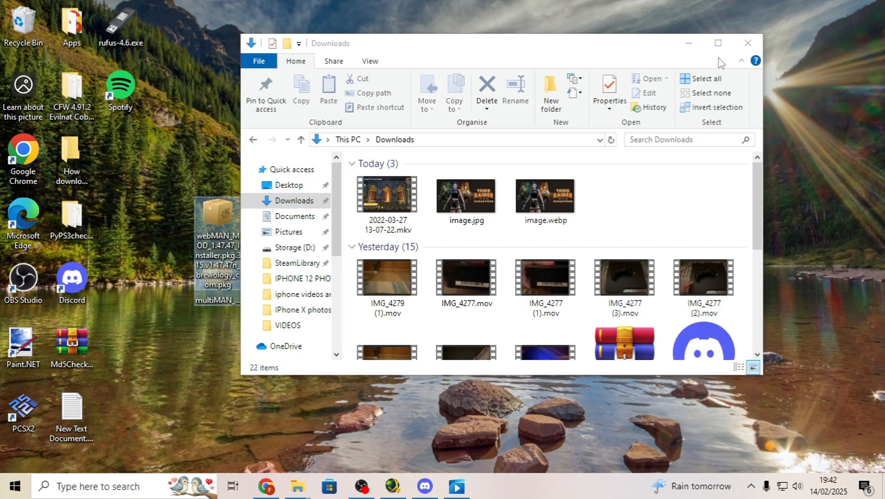
click(745, 43)
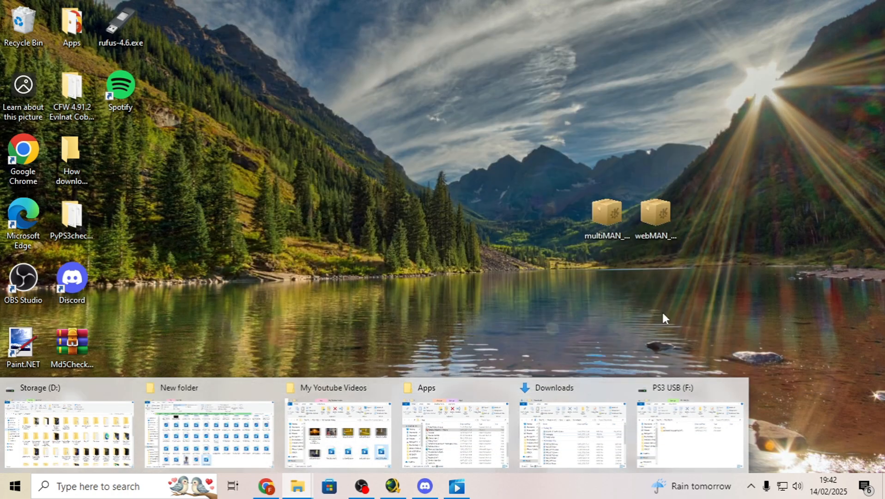
Copy both .pkg files to the PS3 USB (F:) drive, then eject it.
click(687, 431)
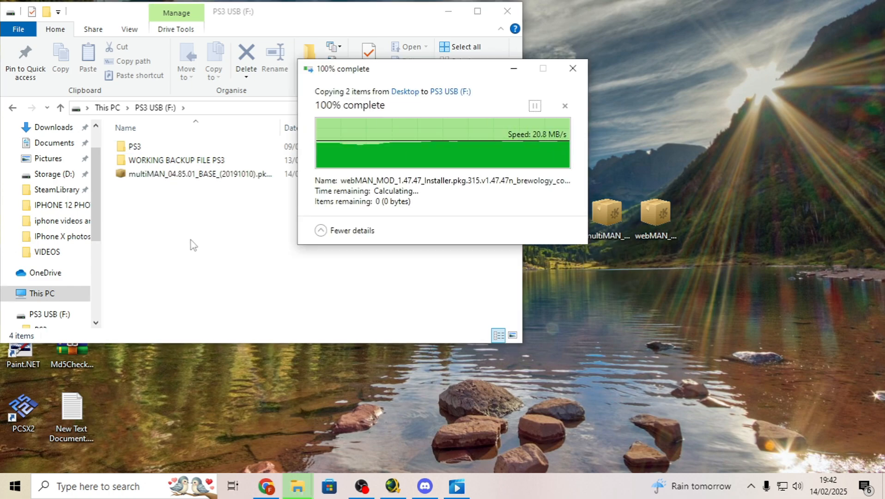
click(571, 69)
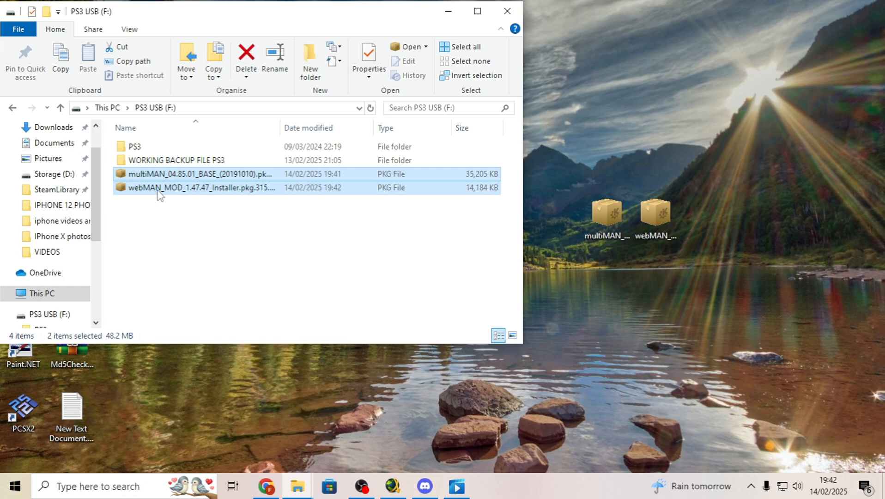
right_click(40, 314)
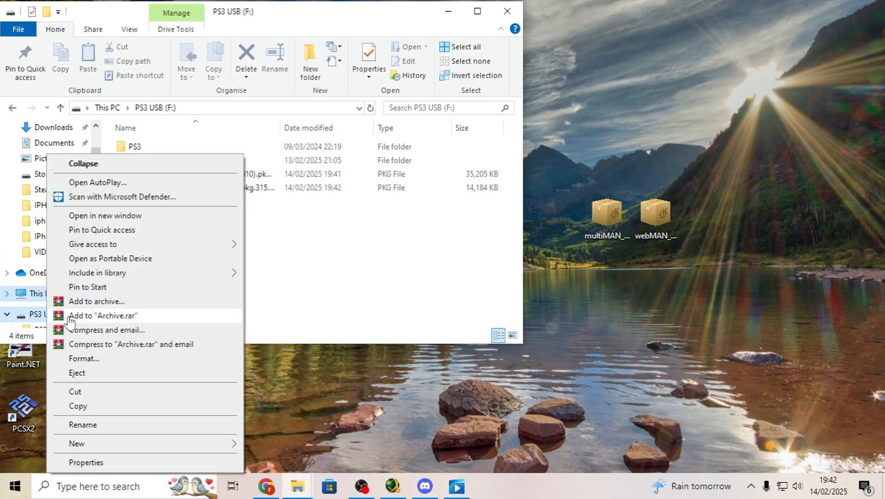
click(76, 372)
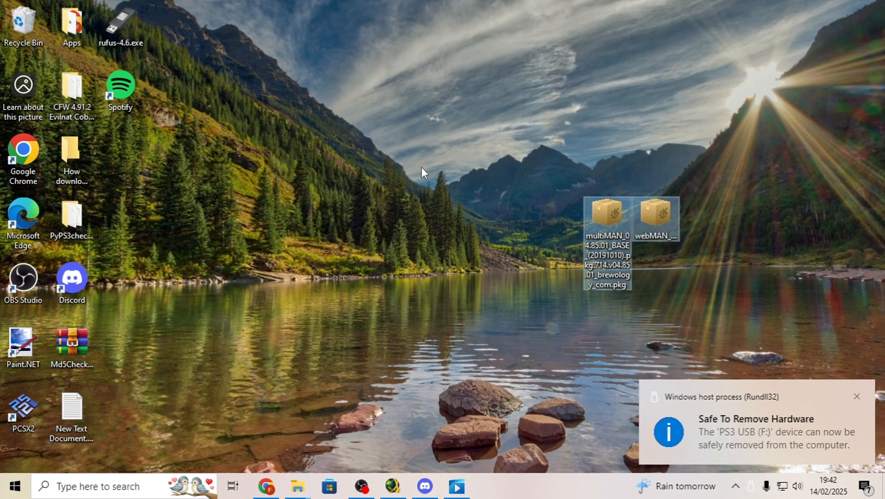
mouse_move(411, 356)
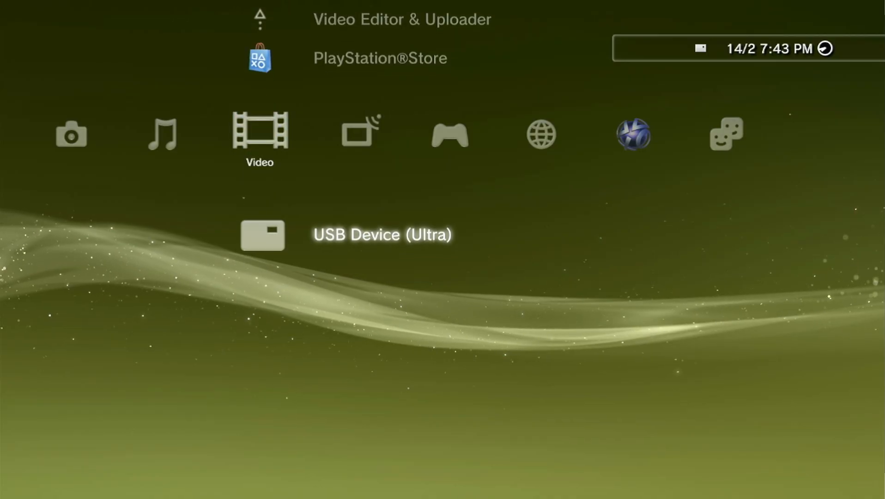
Install the multiMAN .pkg from USB via Package Manager and leave the completion screen.
scroll(right, 3)
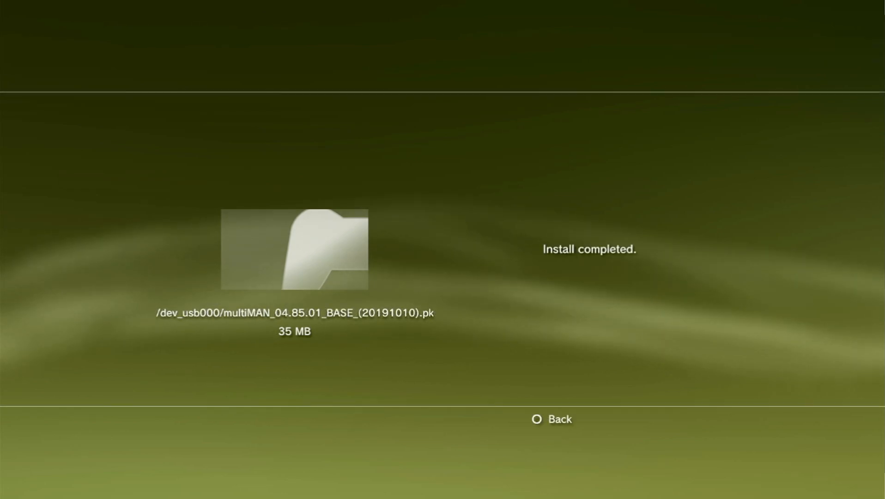
click(552, 419)
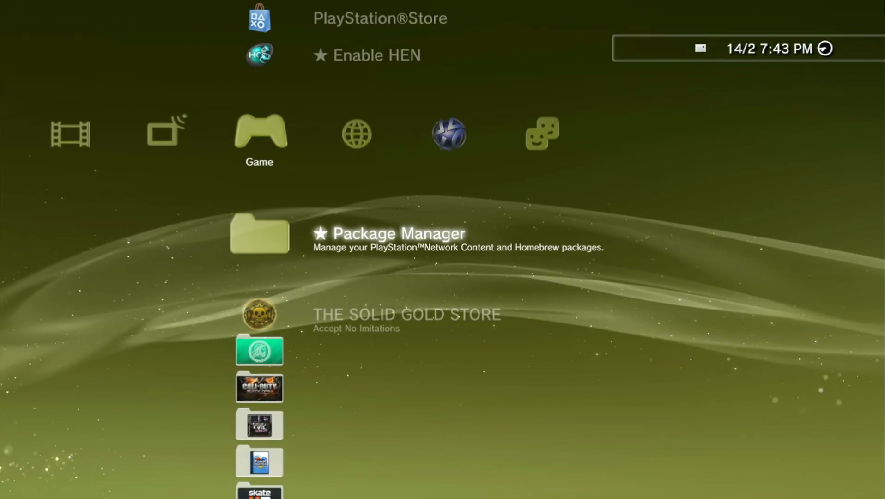
Scroll to Package Manager's Install Package Files list to install the remaining package.
scroll(down, 3)
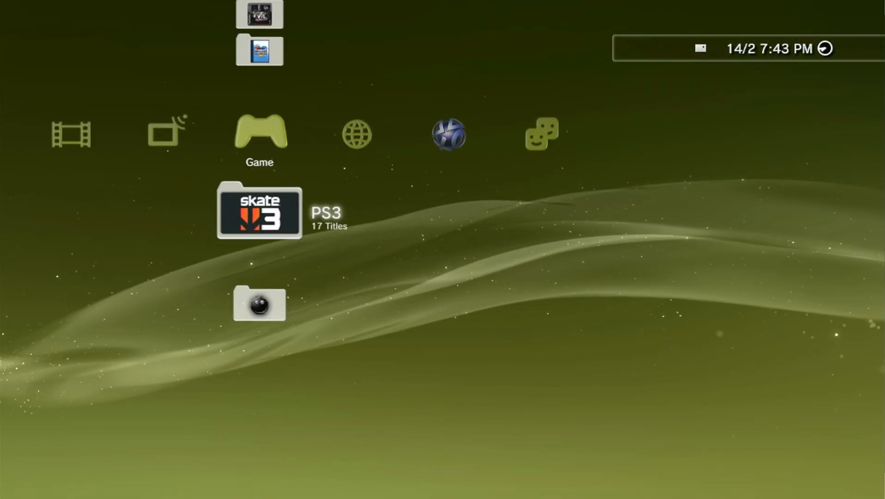
scroll(down, 3)
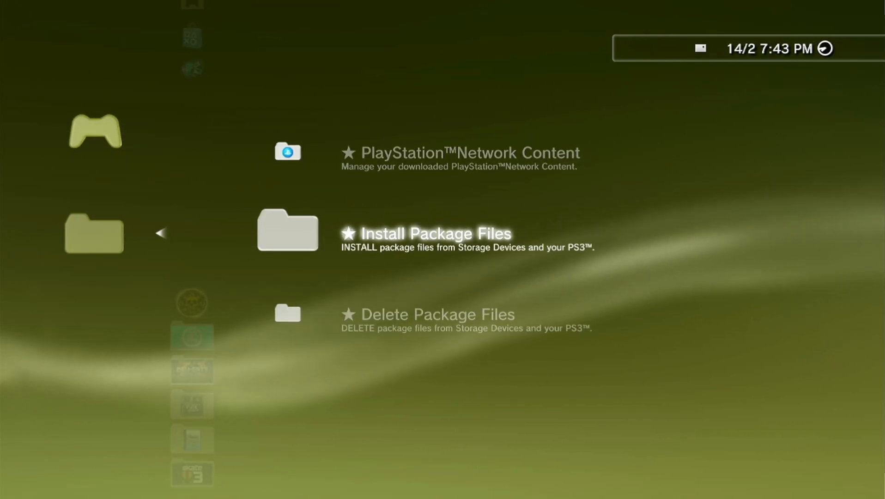
click(428, 233)
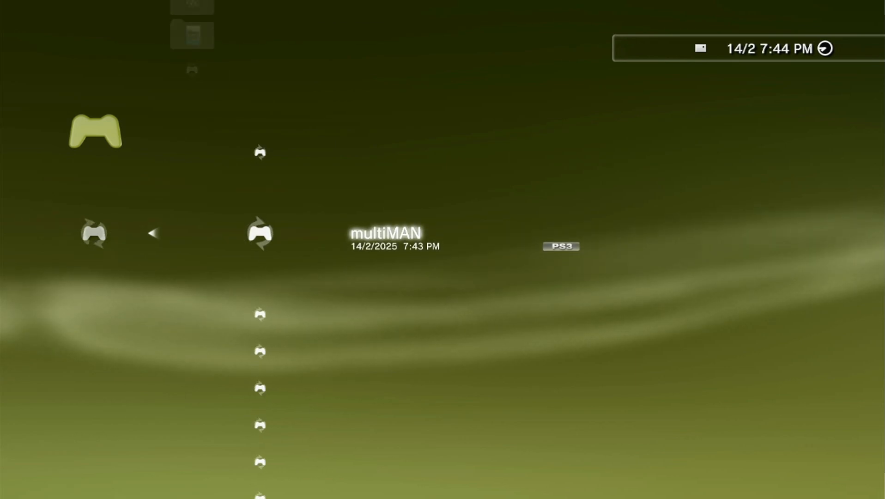
Scroll past the webMAN MOD 1.47.47 Installer and launch multiMAN.
scroll(down, 3)
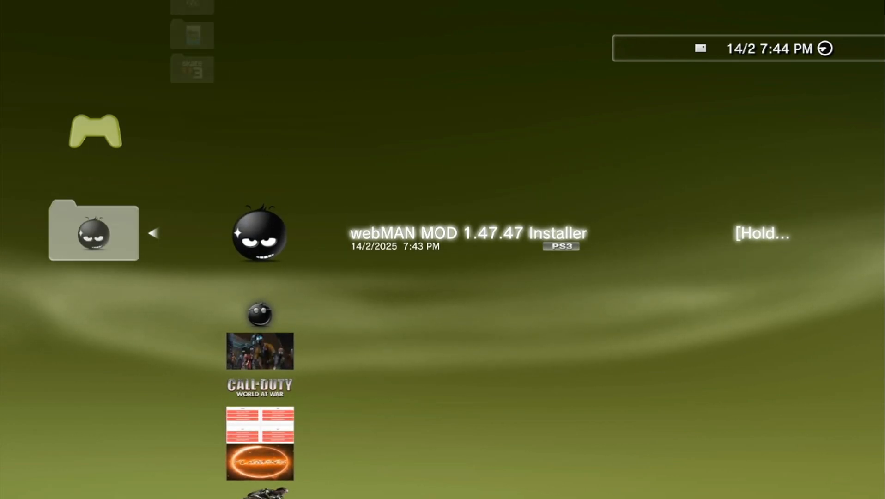
scroll(down, 3)
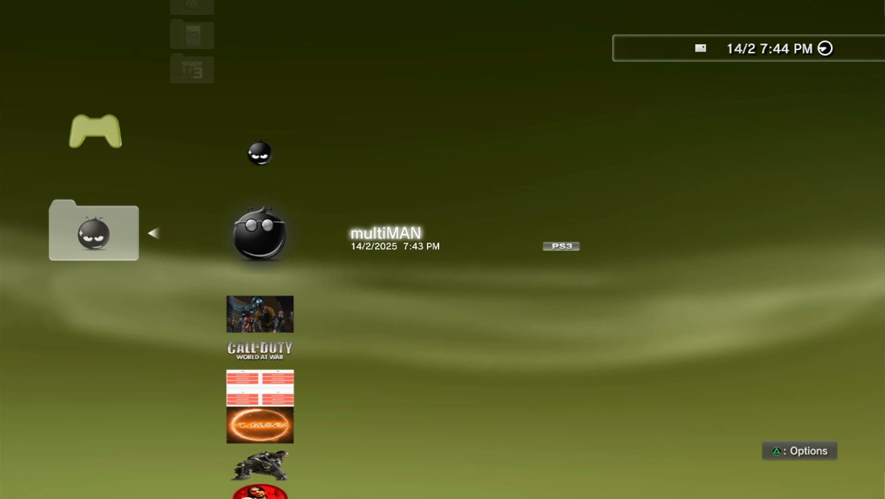
click(259, 234)
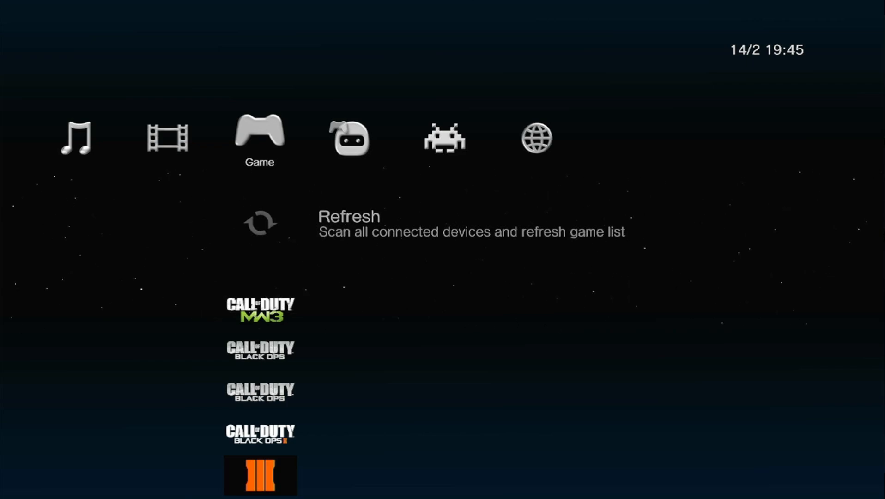
Browse multiMAN Settings, view the Screensaver timeout choices, then reach the File Manager / mmOS column.
scroll(down, 3)
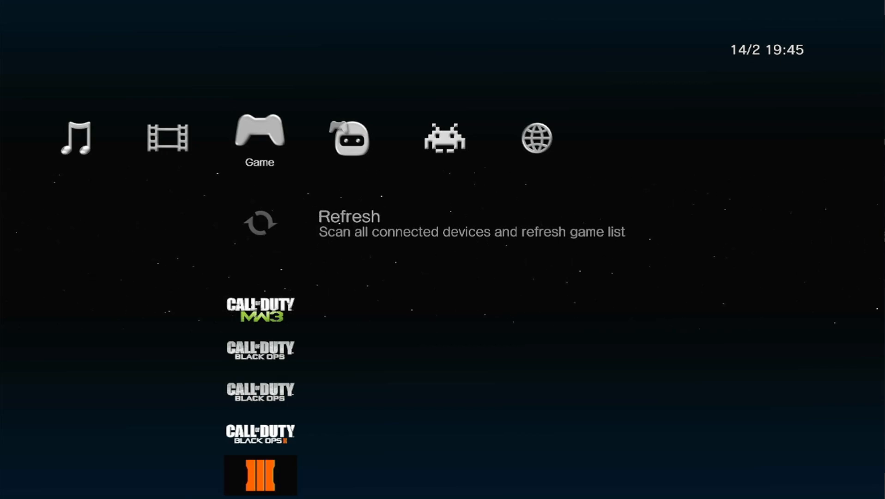
scroll(left, 3)
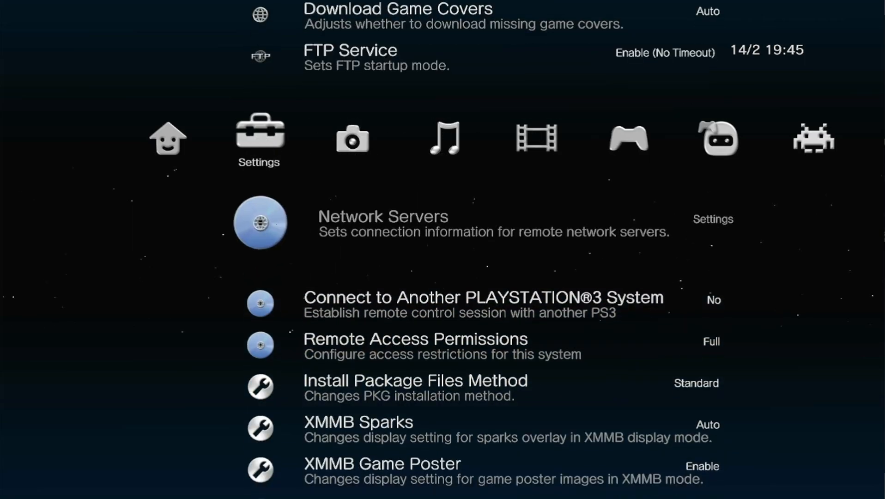
scroll(down, 3)
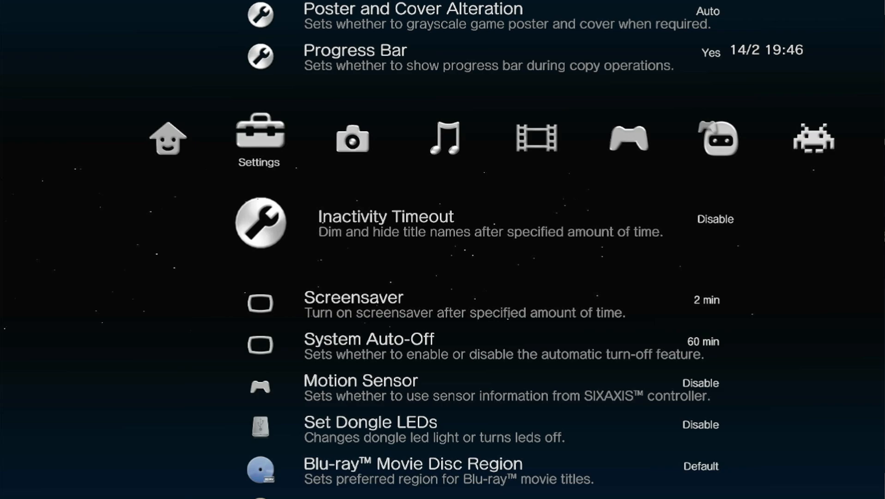
scroll(down, 3)
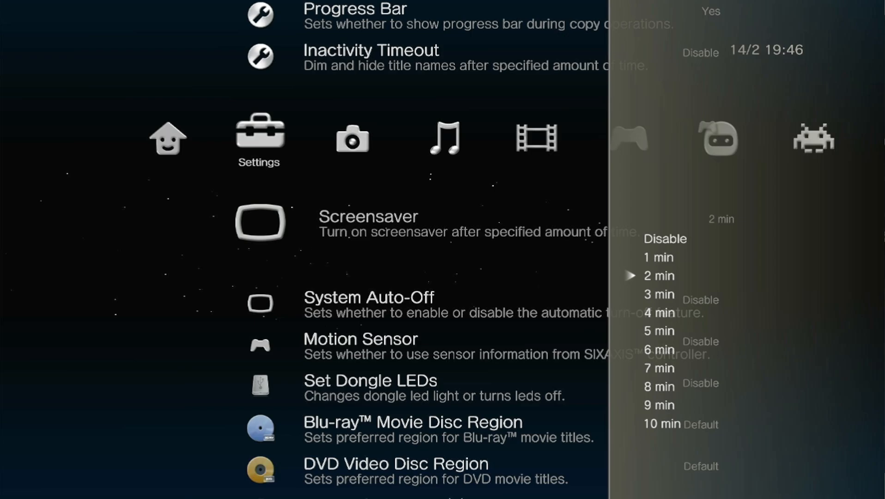
scroll(down, 3)
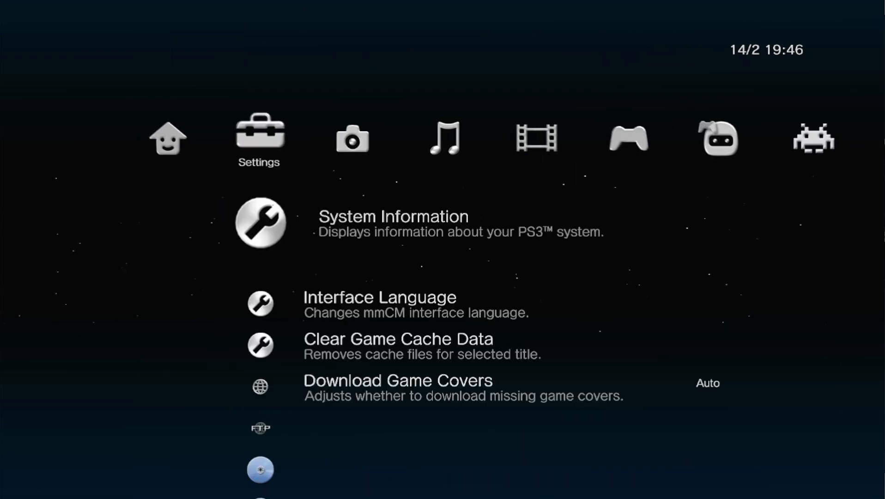
click(260, 221)
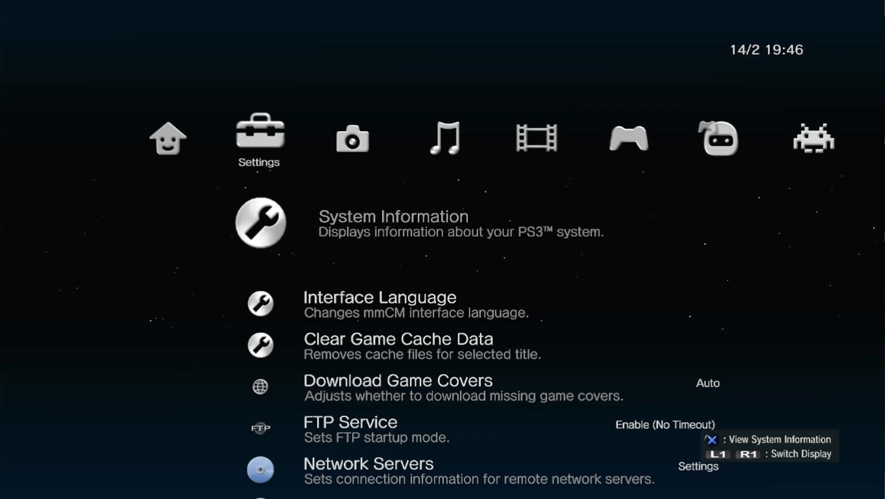
scroll(down, 3)
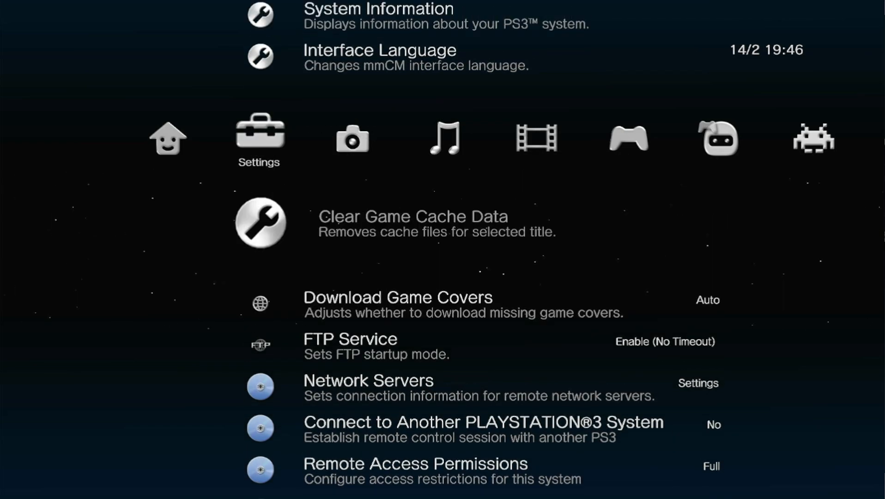
scroll(down, 3)
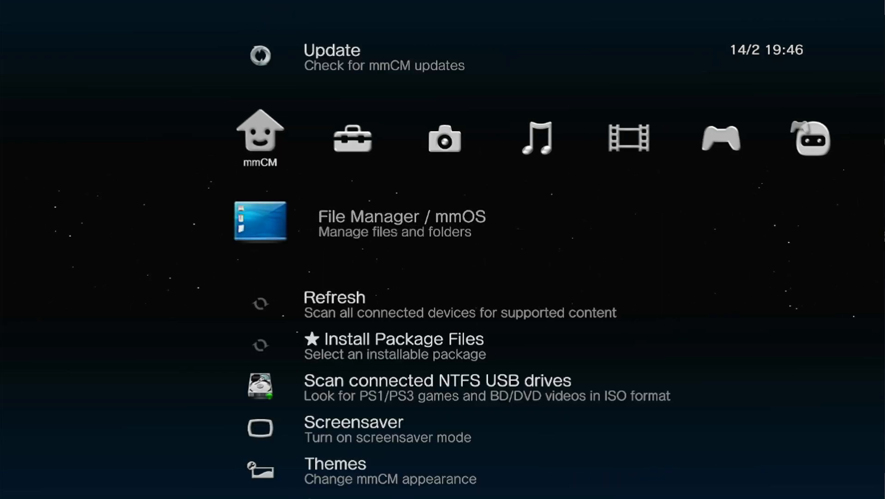
Open File Manager / mmOS and browse the dev_hdd0 folder listing.
click(259, 221)
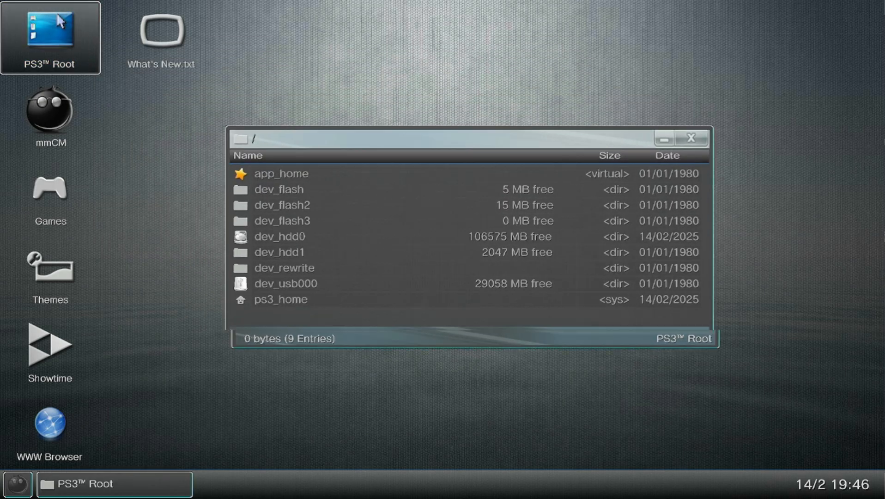
click(372, 182)
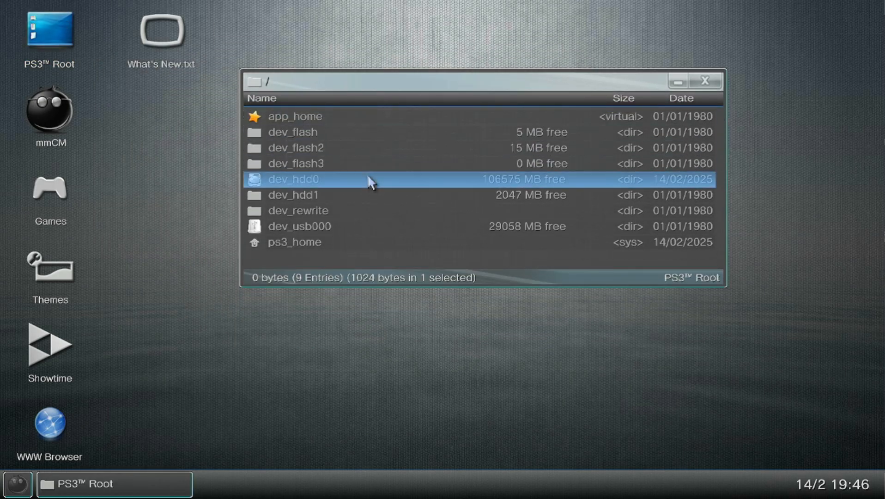
double_click(293, 179)
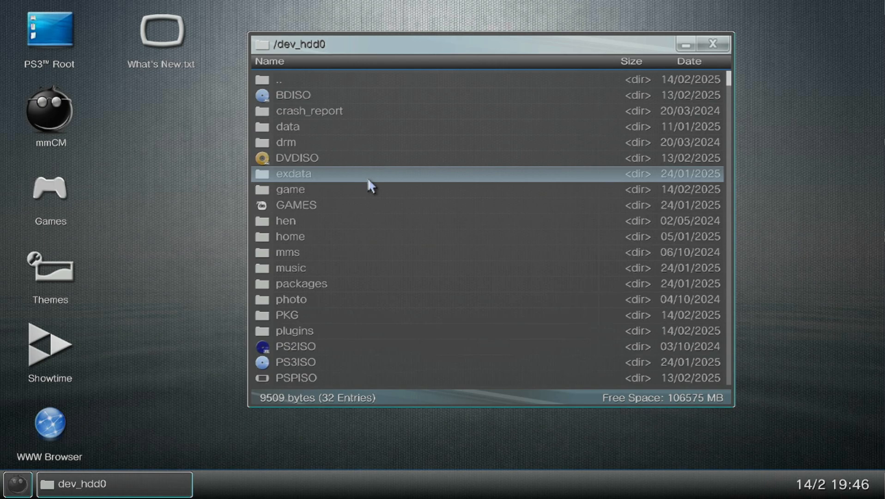
scroll(down, 3)
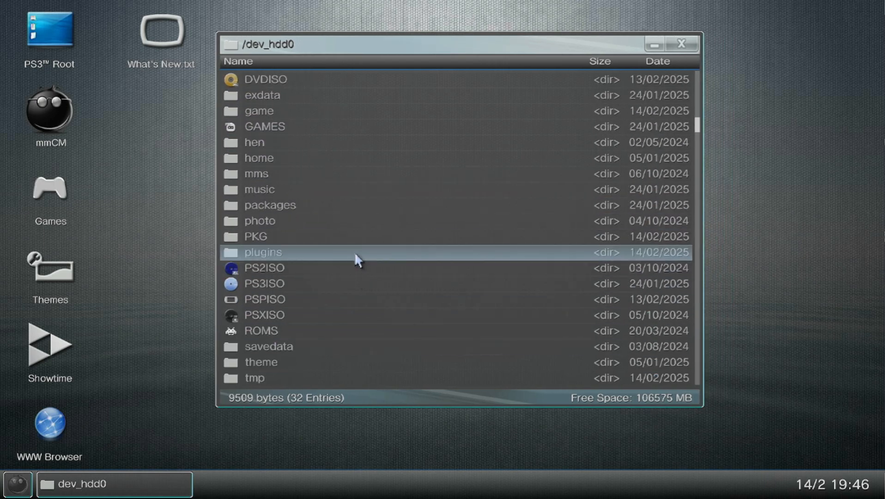
scroll(down, 3)
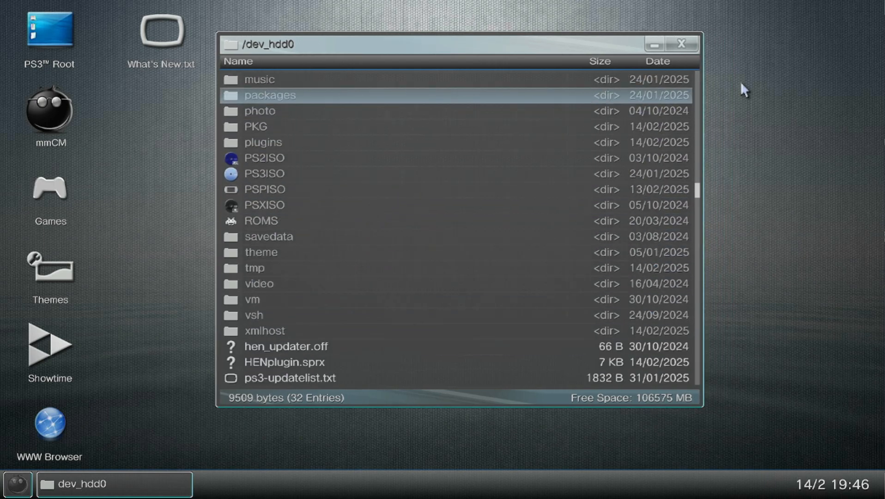
Open a second mmOS window showing the PS3 Root drives.
double_click(50, 31)
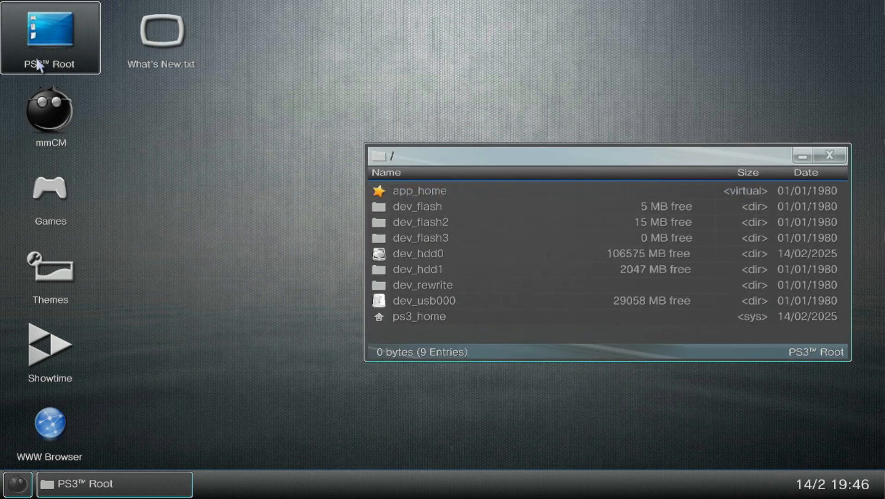
click(418, 253)
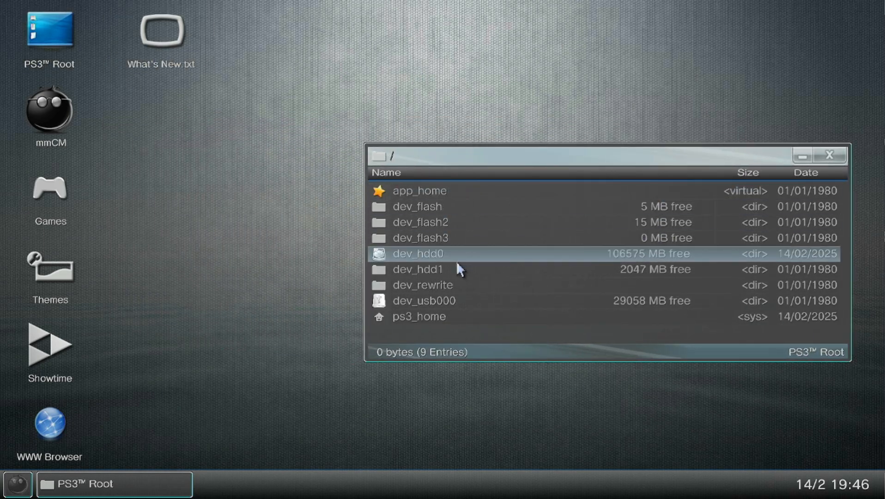
double_click(417, 253)
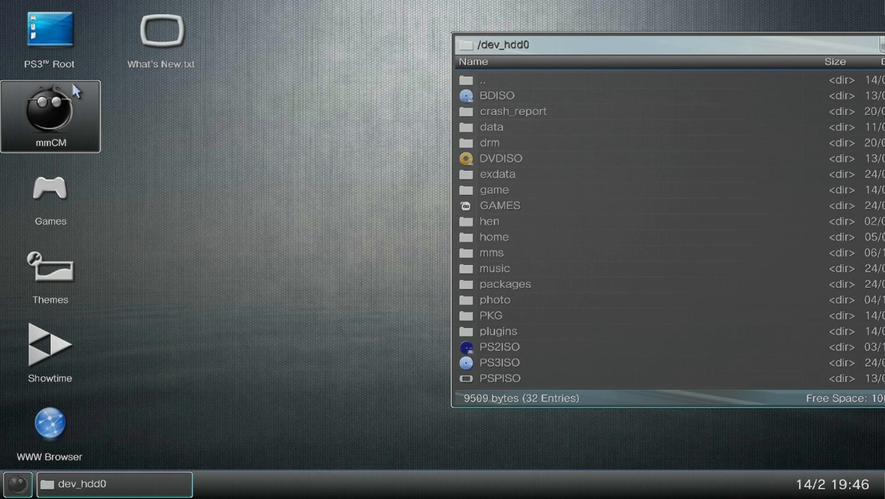
double_click(49, 39)
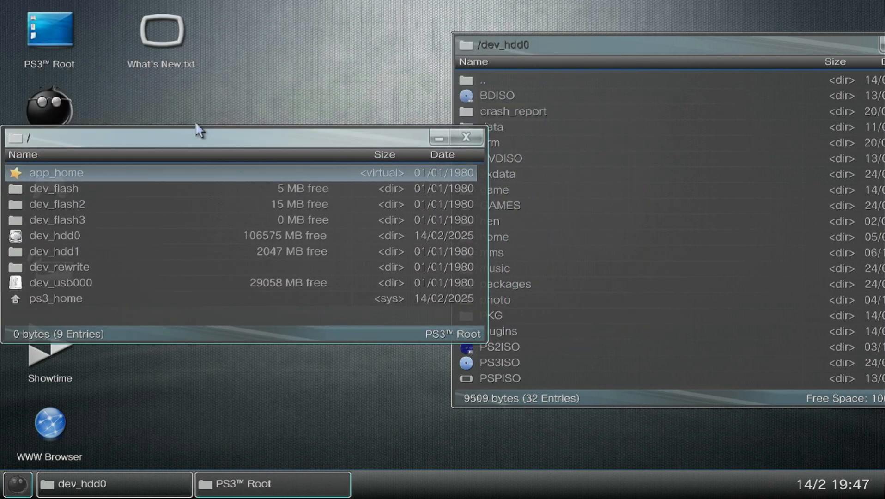
mouse_move(277, 182)
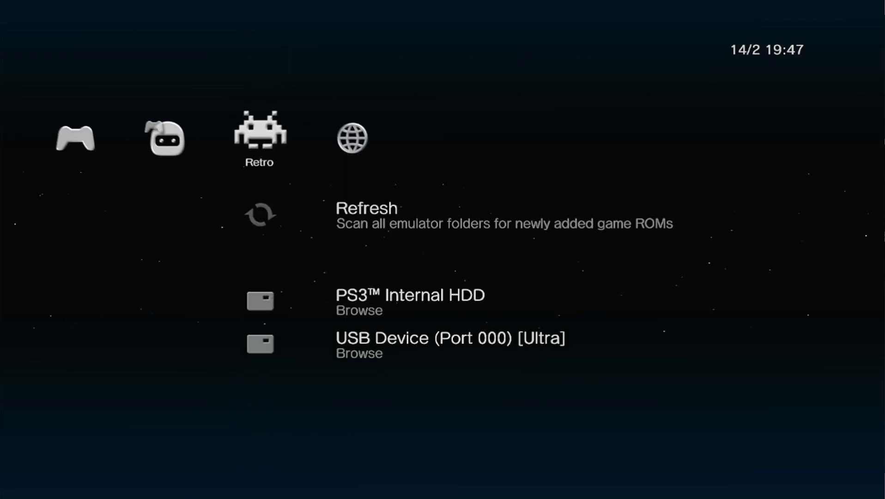
Leave mmOS, browse to the Retro column and bring up the Quit to XMB prompt.
scroll(left, 3)
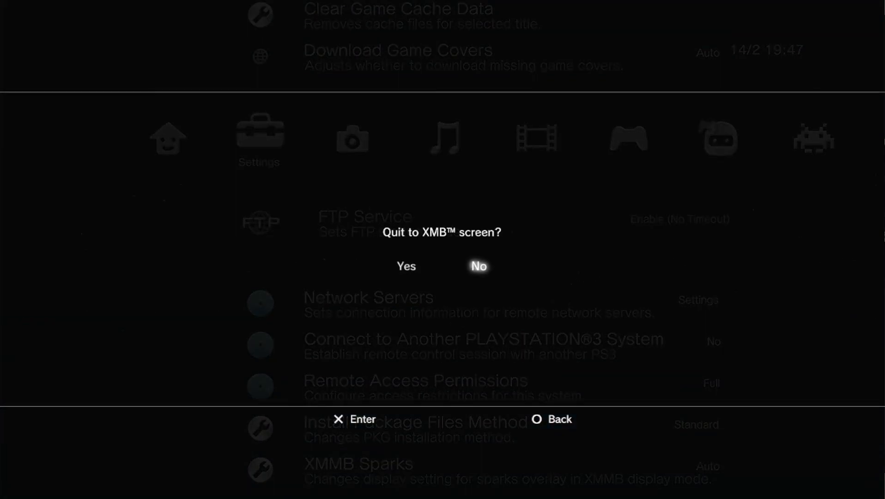
Answer Yes to quit multiMAN and return to the XMB home screen.
click(405, 266)
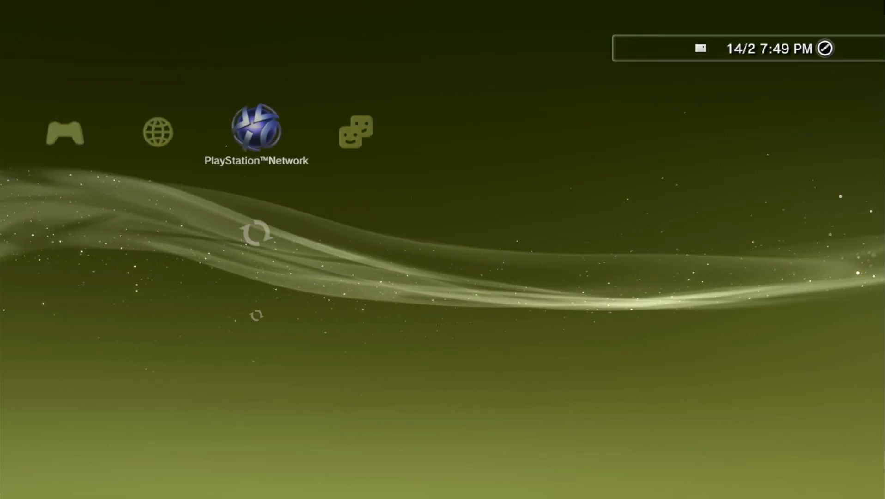
Run ★ Enable HEN from the Game column, loading webMAN MOD 1.47.47n and PS3HEN 3.3.0.
scroll(left, 3)
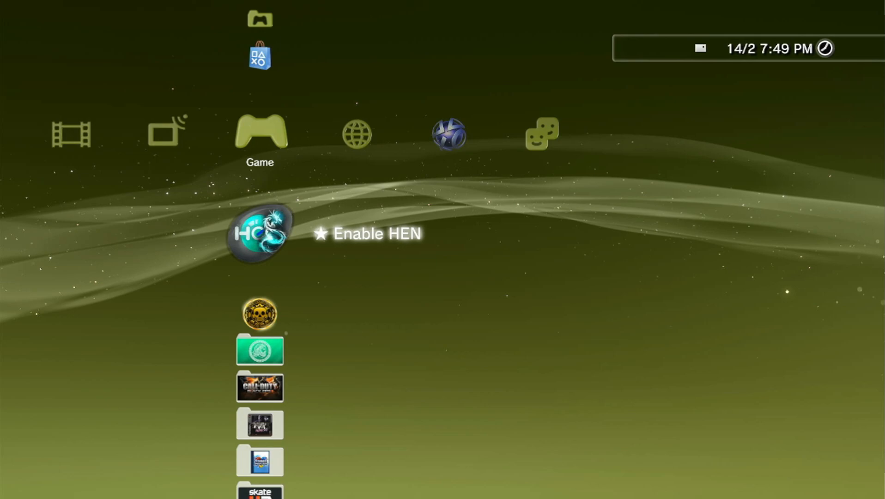
click(260, 233)
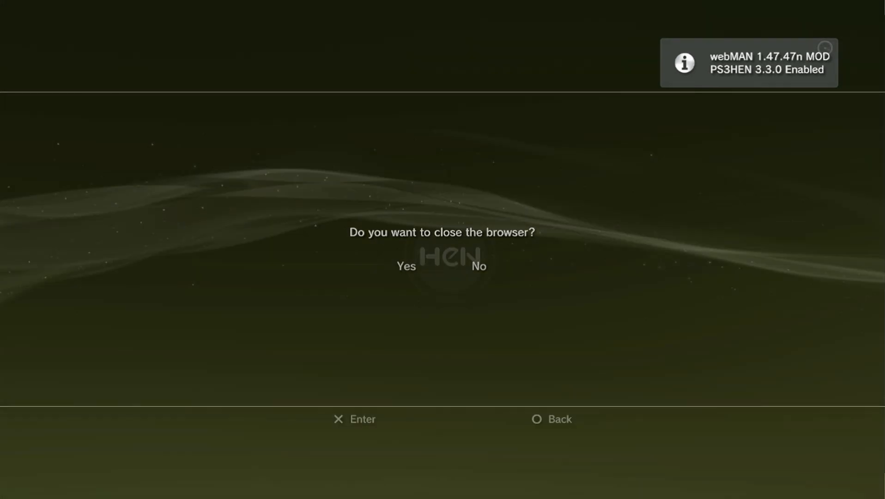
Close the browser prompt after HEN loads and browse down the webMAN MOD column.
click(406, 266)
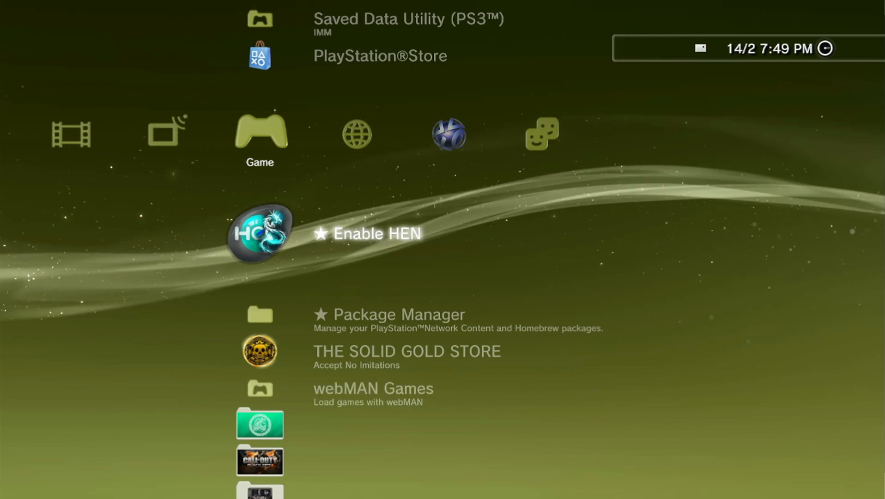
scroll(down, 3)
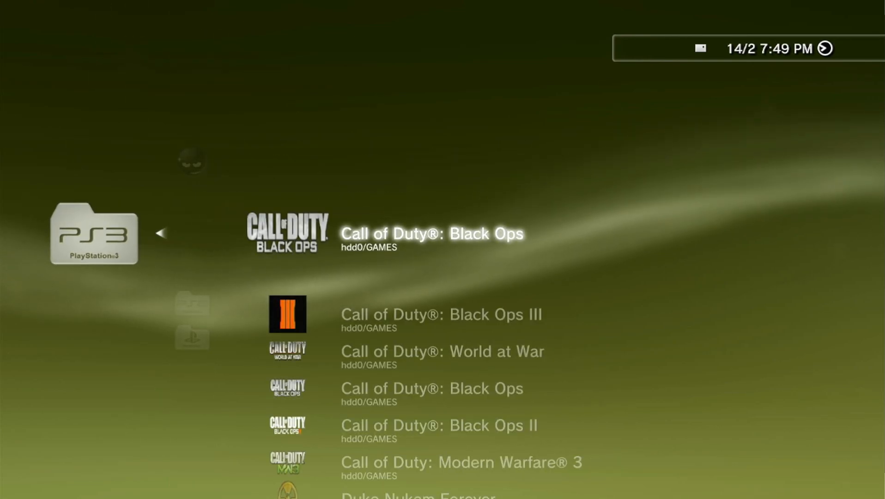
scroll(down, 3)
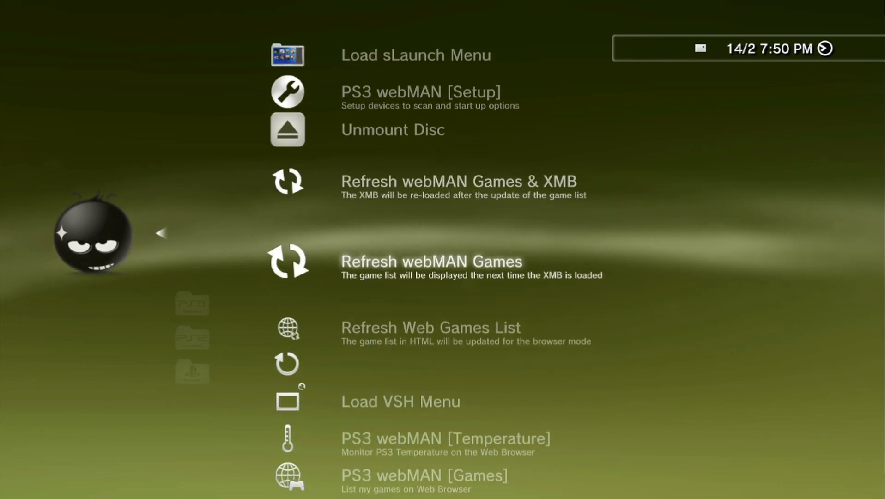
scroll(down, 3)
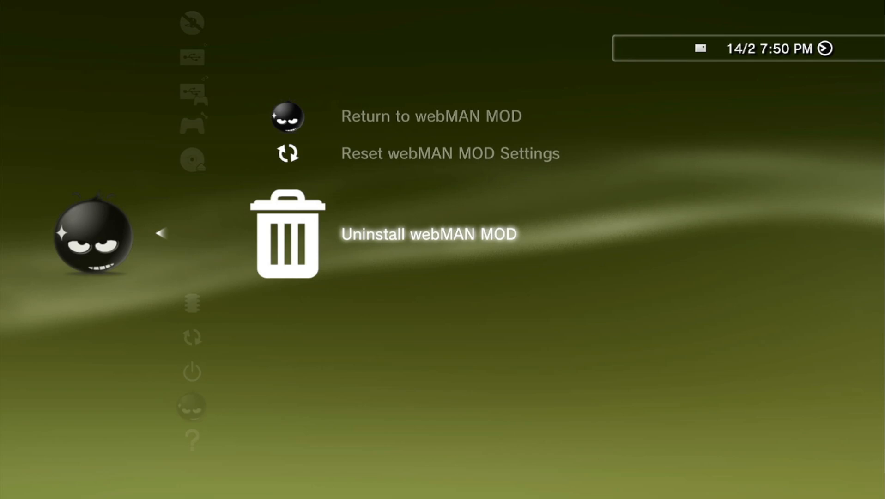
scroll(down, 3)
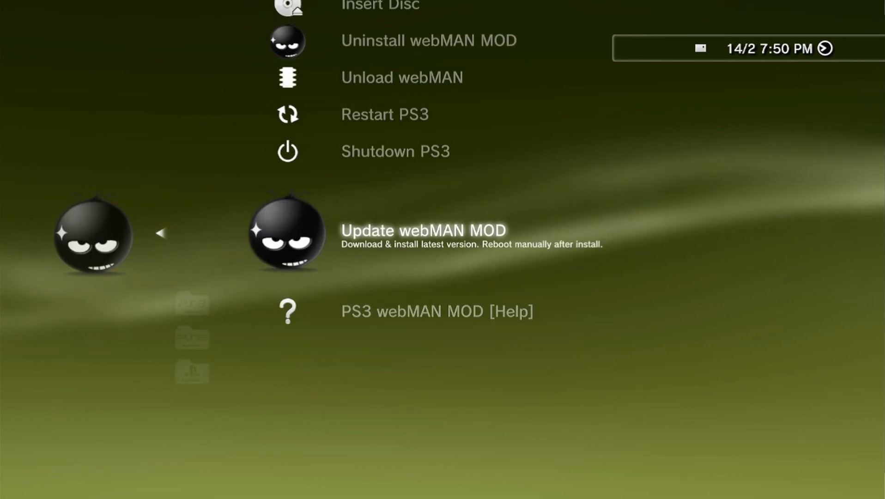
Scroll back up to the PS3 webMAN [Setup] entry and launch it.
scroll(up, 3)
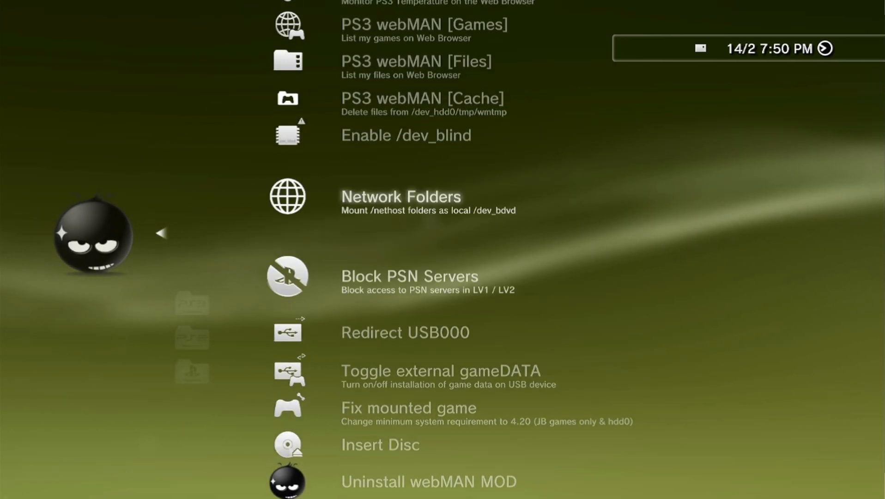
scroll(up, 3)
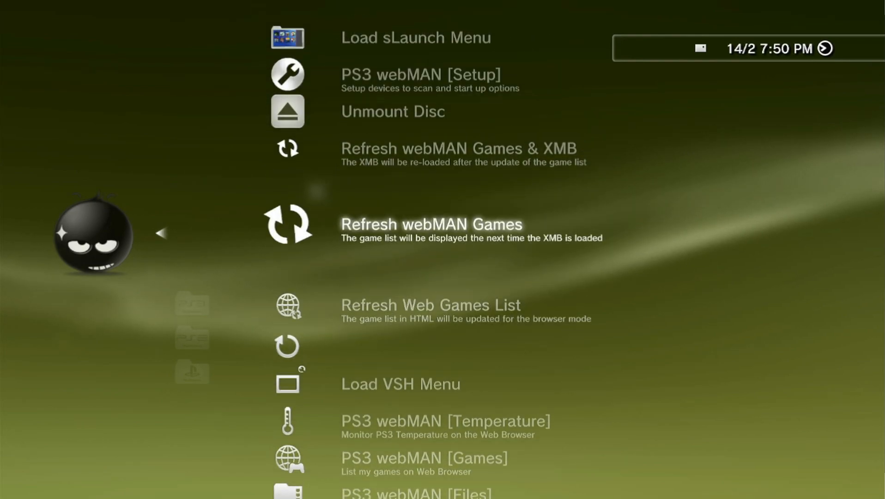
scroll(up, 3)
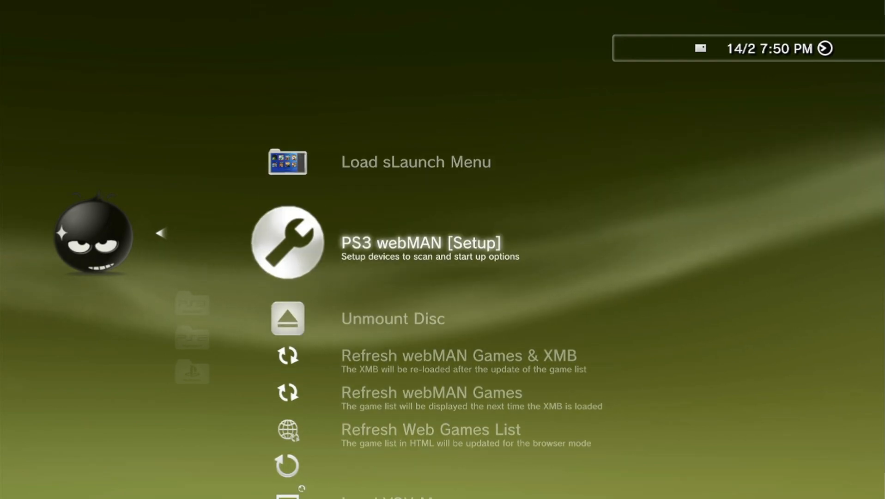
scroll(down, 3)
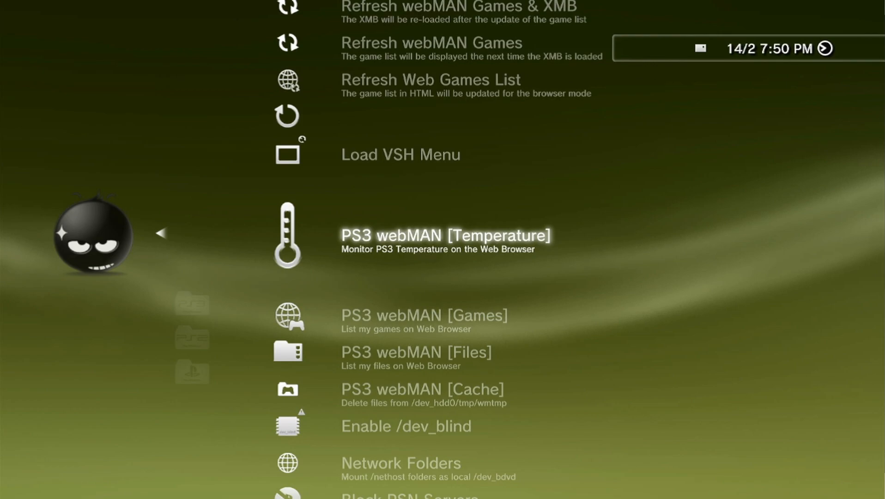
scroll(up, 3)
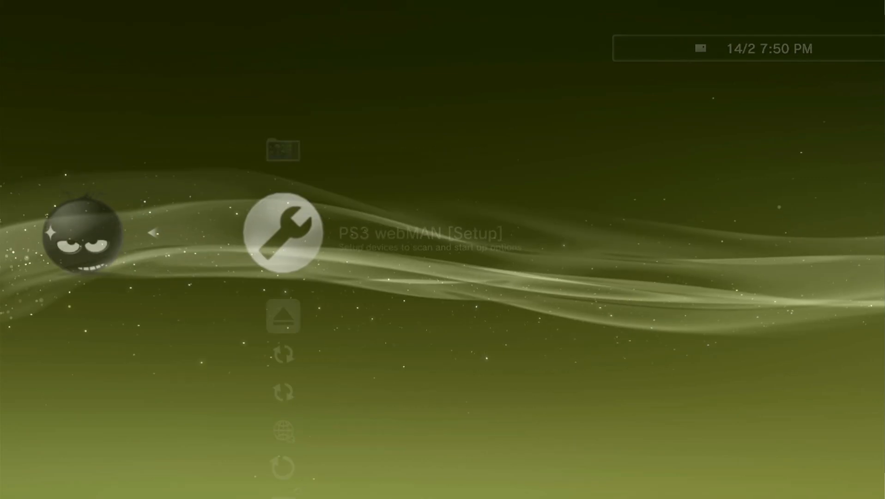
Change the manual fan speed from 35 to 31% and expand the webMAN MOD Setup section.
click(284, 232)
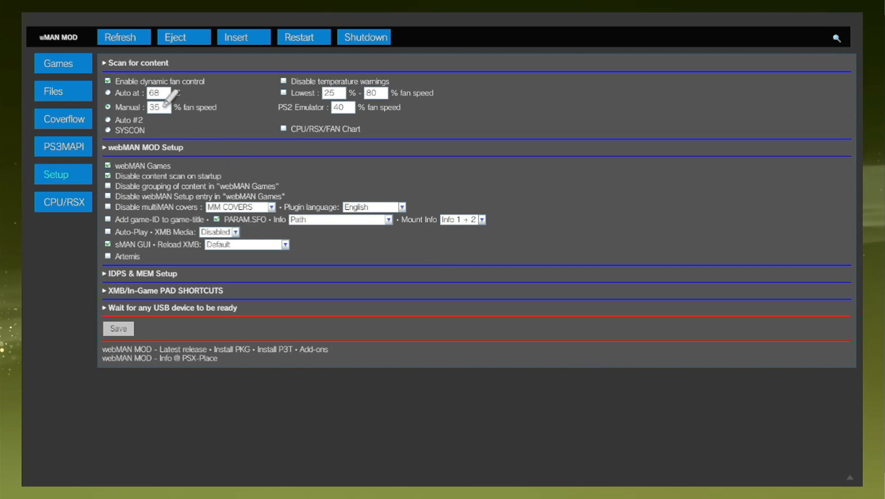
click(159, 108)
text(31)
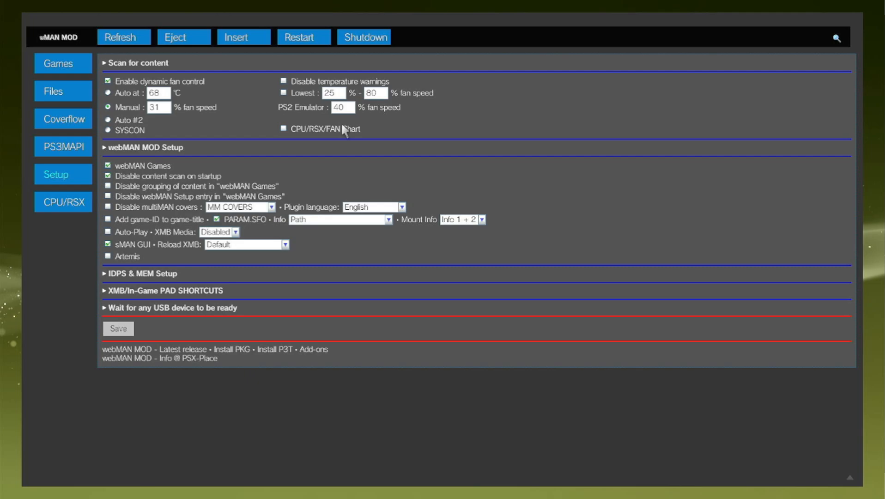
mouse_move(224, 103)
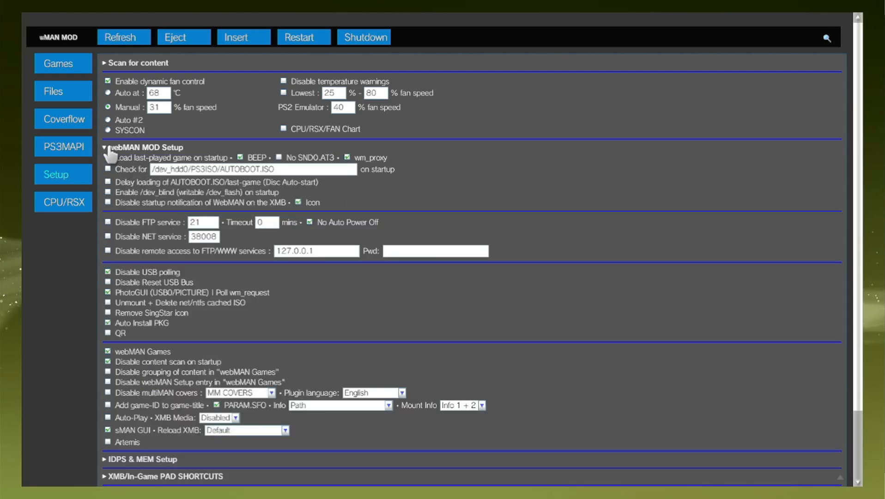
Expand IDPS & MEM Setup and tick the IDPS checkbox.
click(107, 147)
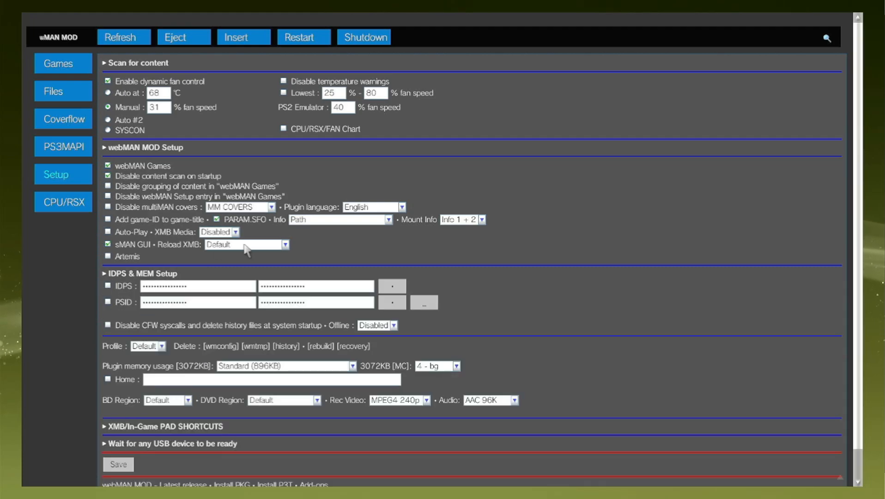
mouse_move(132, 289)
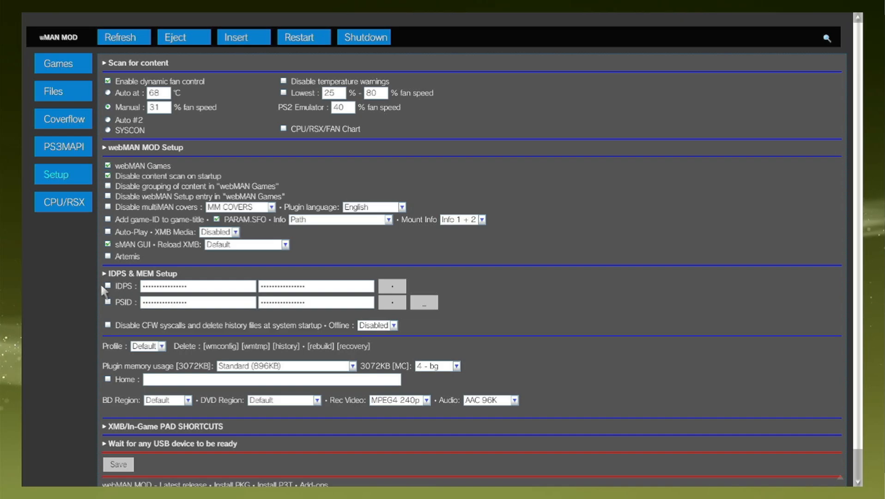
mouse_move(108, 296)
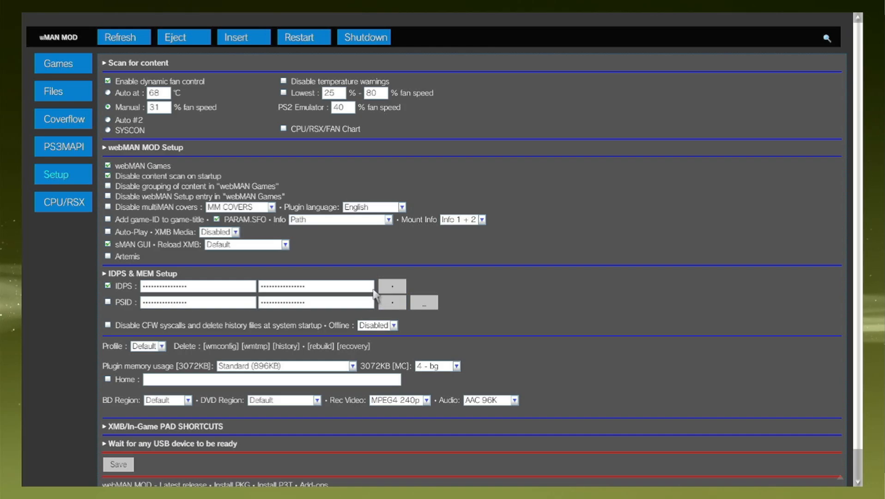
mouse_move(132, 313)
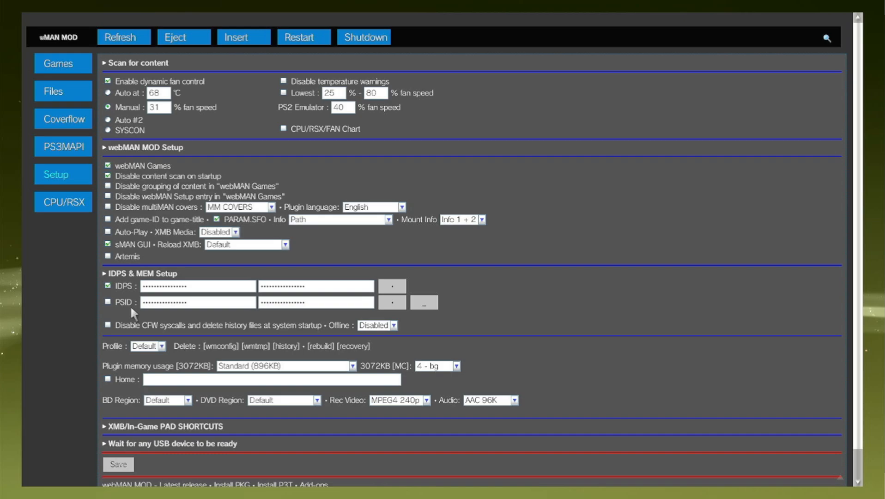
mouse_move(397, 264)
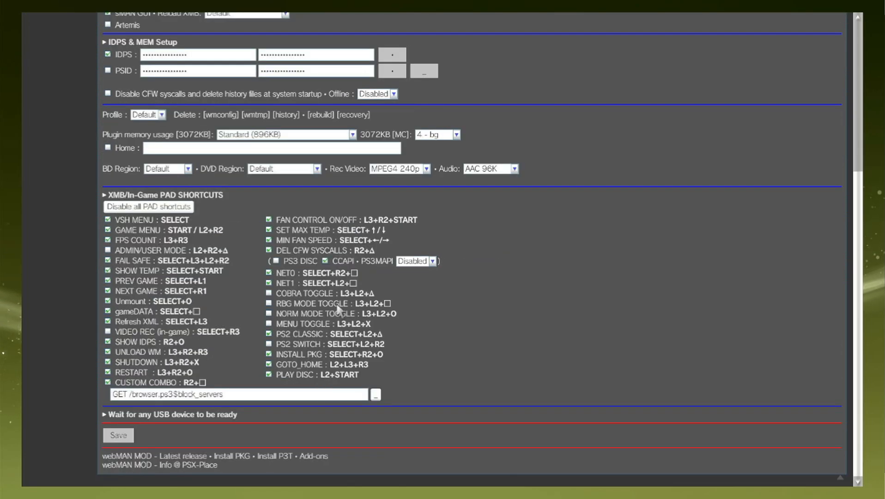
mouse_move(366, 230)
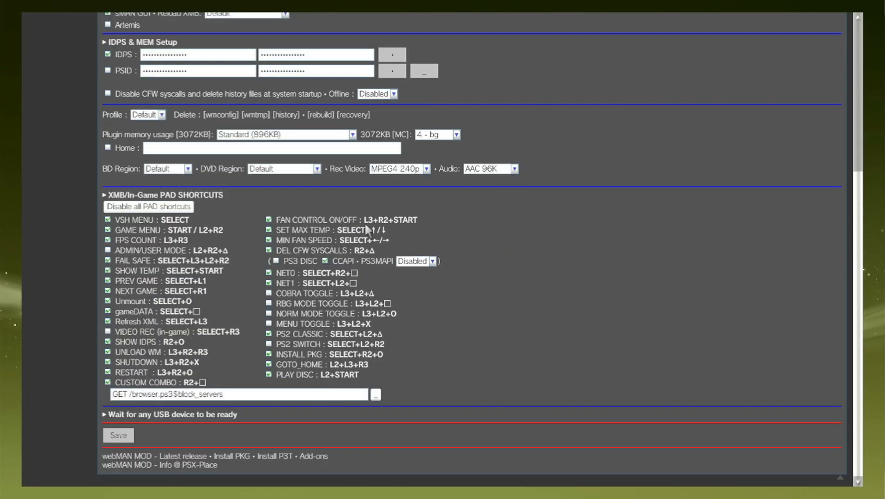
mouse_move(194, 267)
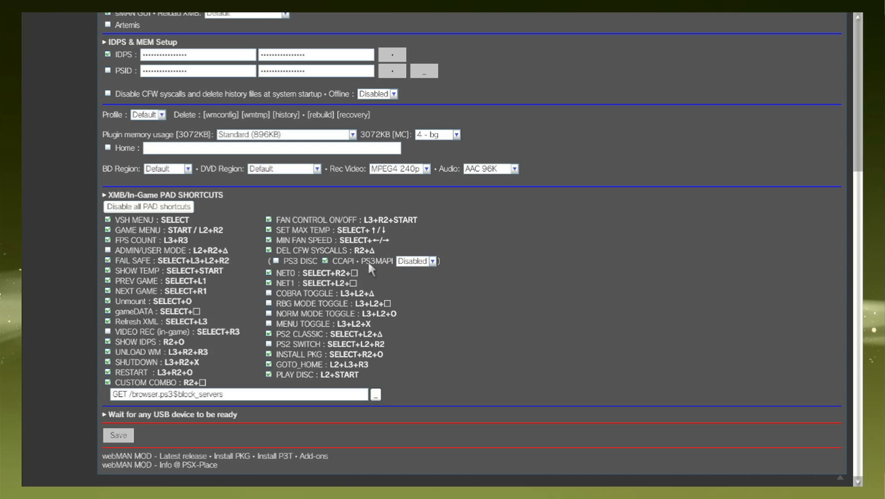
mouse_move(431, 269)
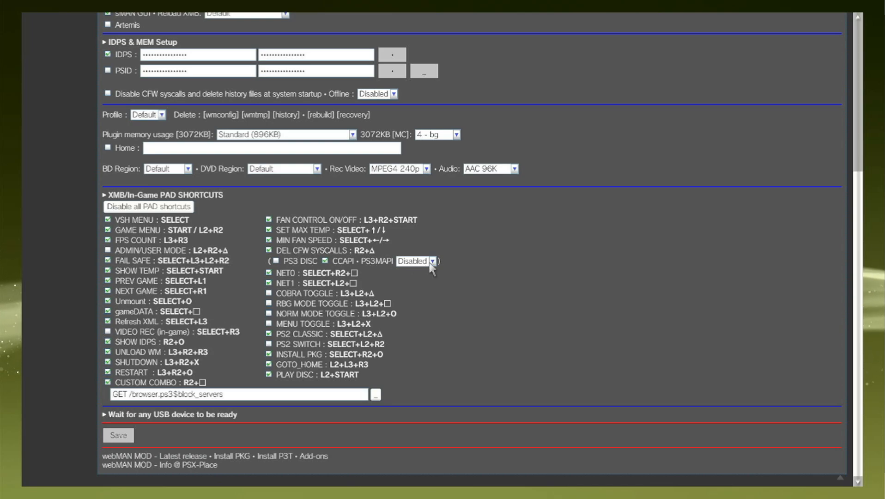
Set PS3MAPI to Enabled under XMB/In-Game PAD SHORTCUTS.
click(432, 261)
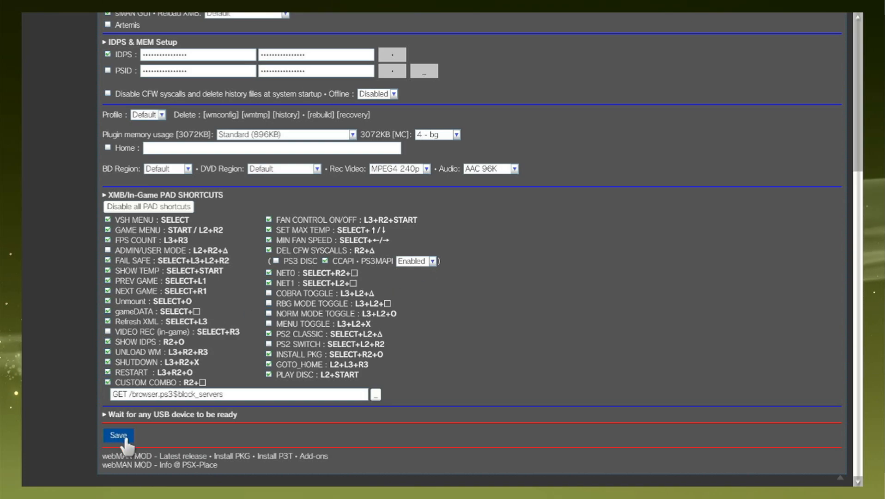
Save the webMAN settings, restart the PS3 and return to the XMB Game column.
click(117, 434)
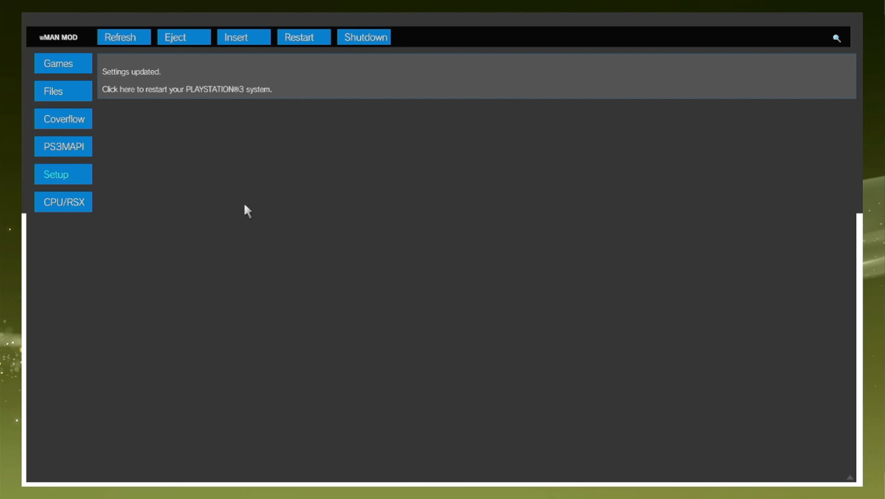
mouse_move(298, 58)
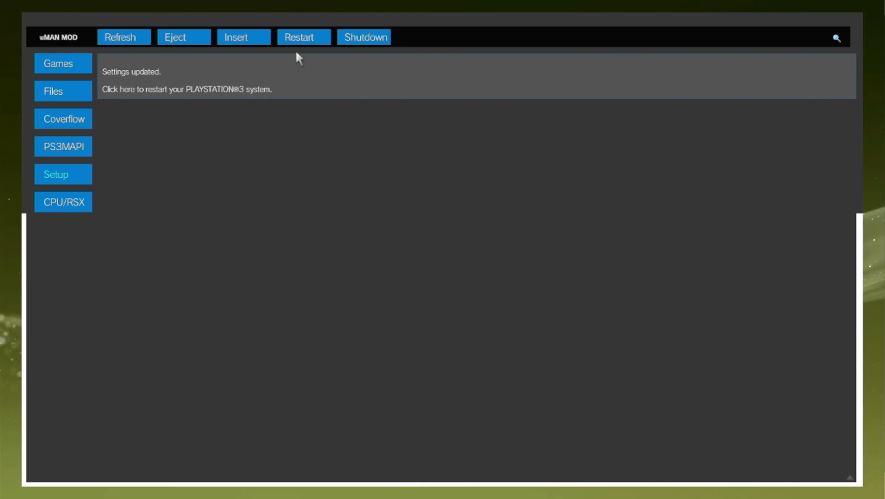
mouse_move(303, 38)
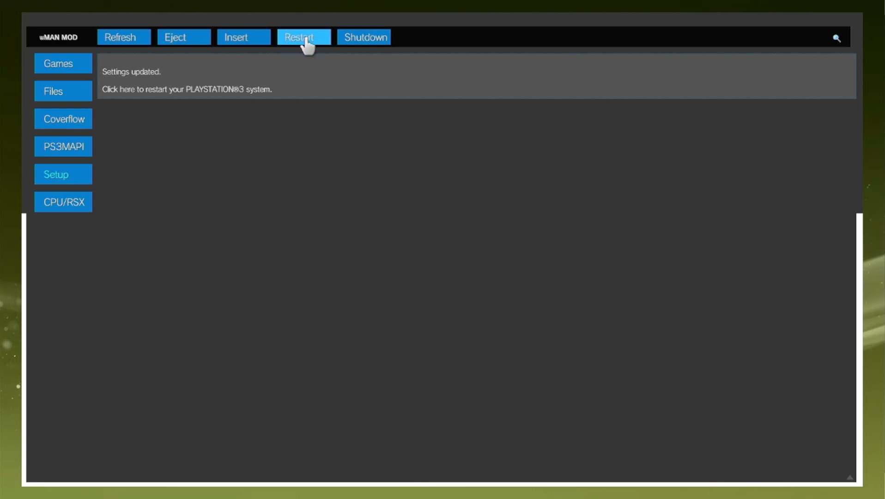
mouse_move(129, 97)
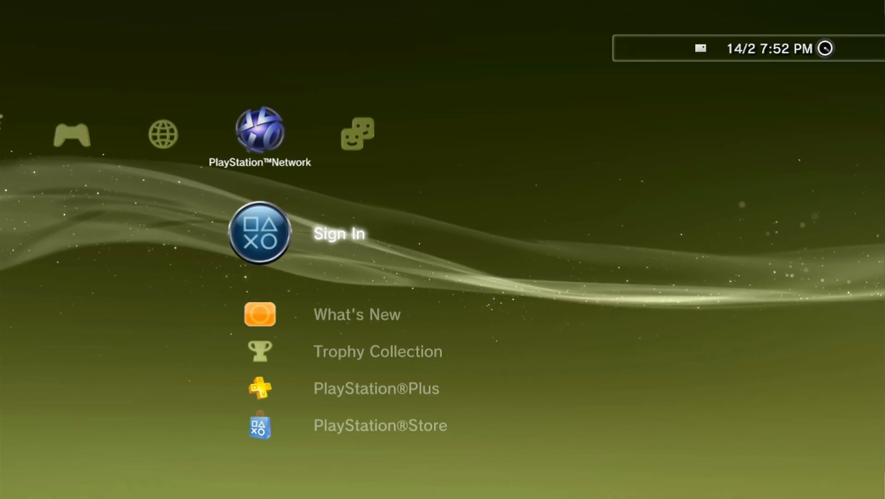
scroll(left, 3)
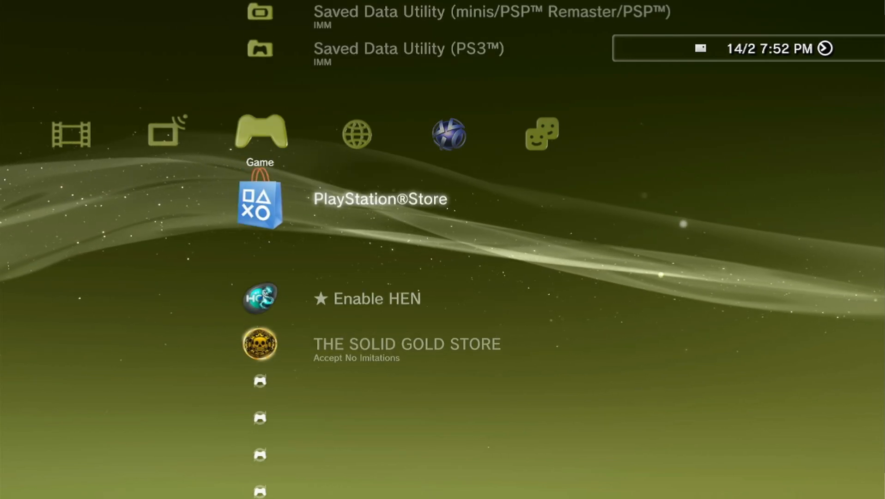
scroll(down, 3)
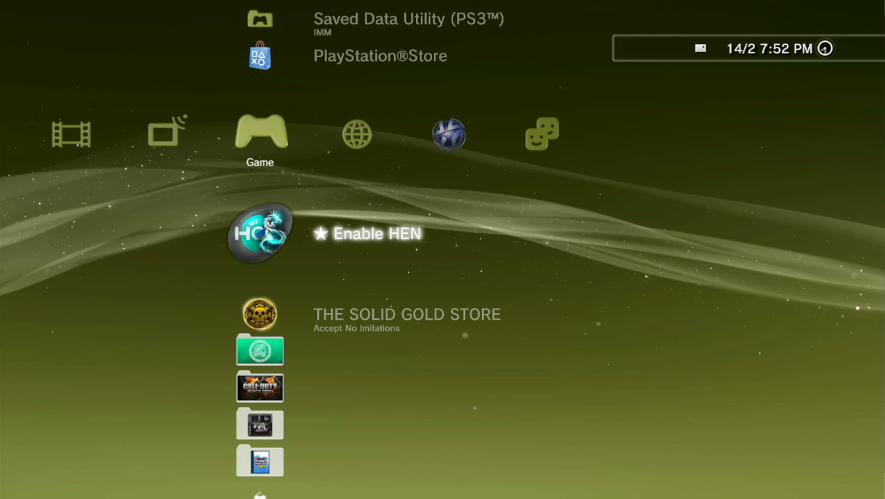